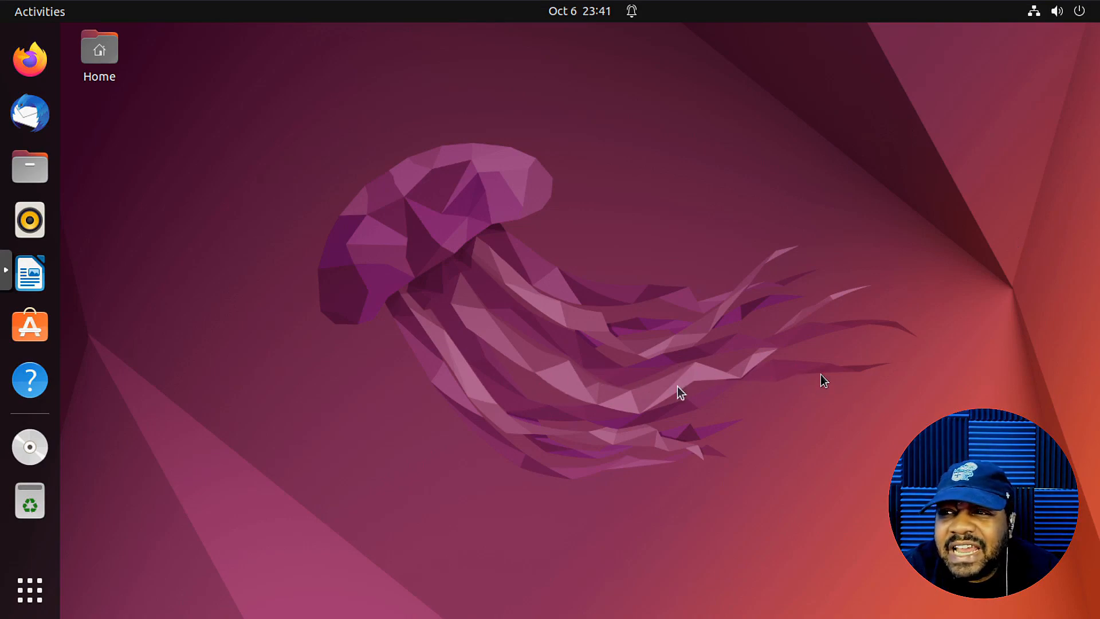
mouse_move(379, 362)
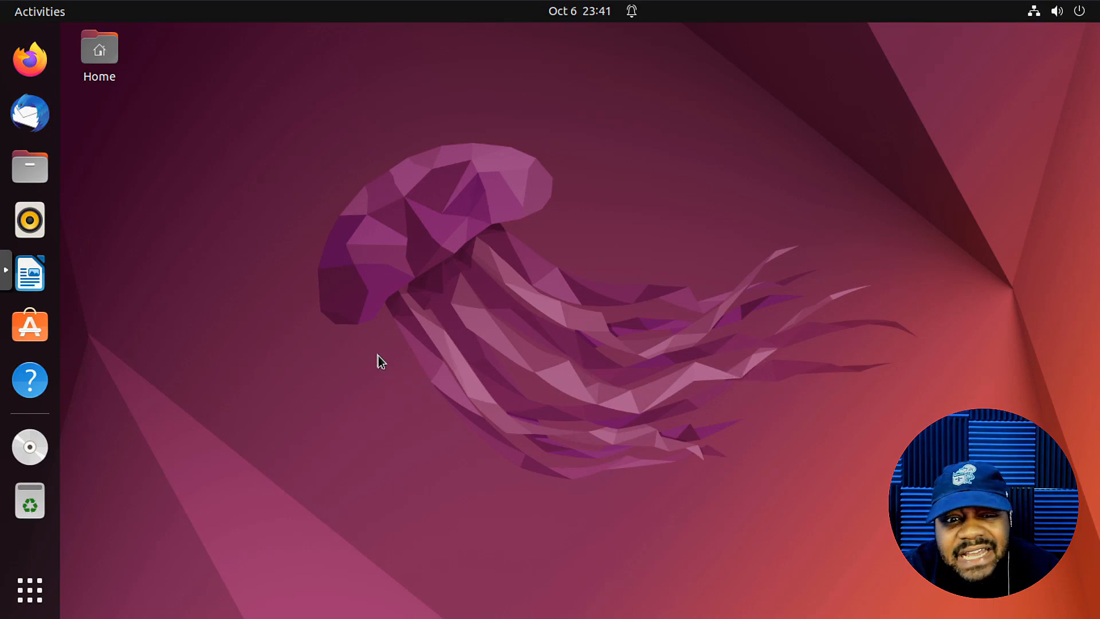
mouse_move(385, 365)
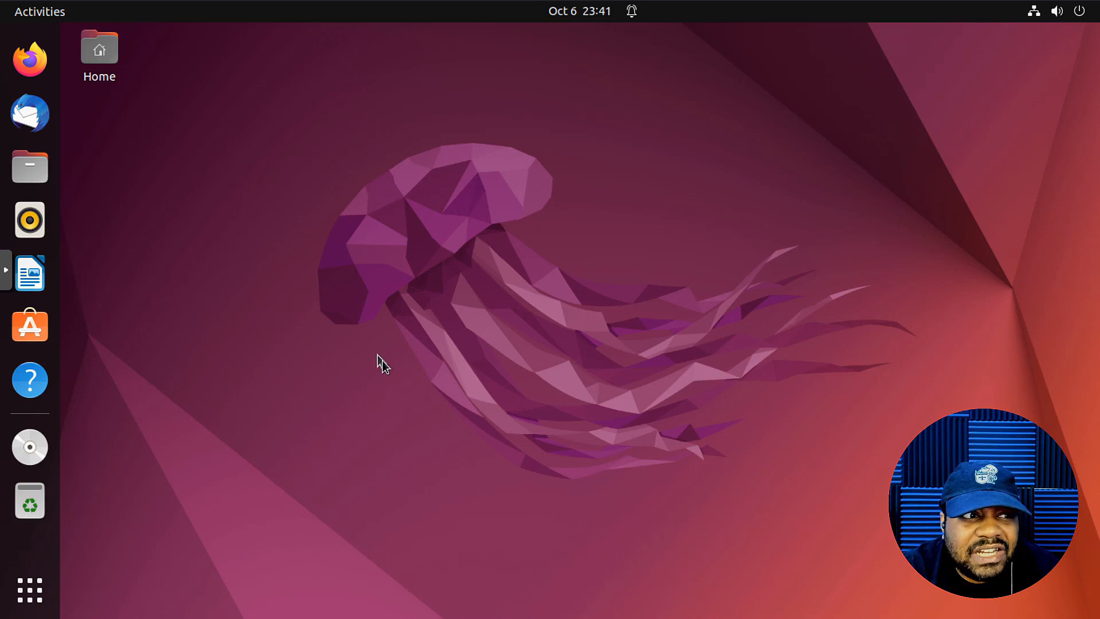
mouse_move(29, 589)
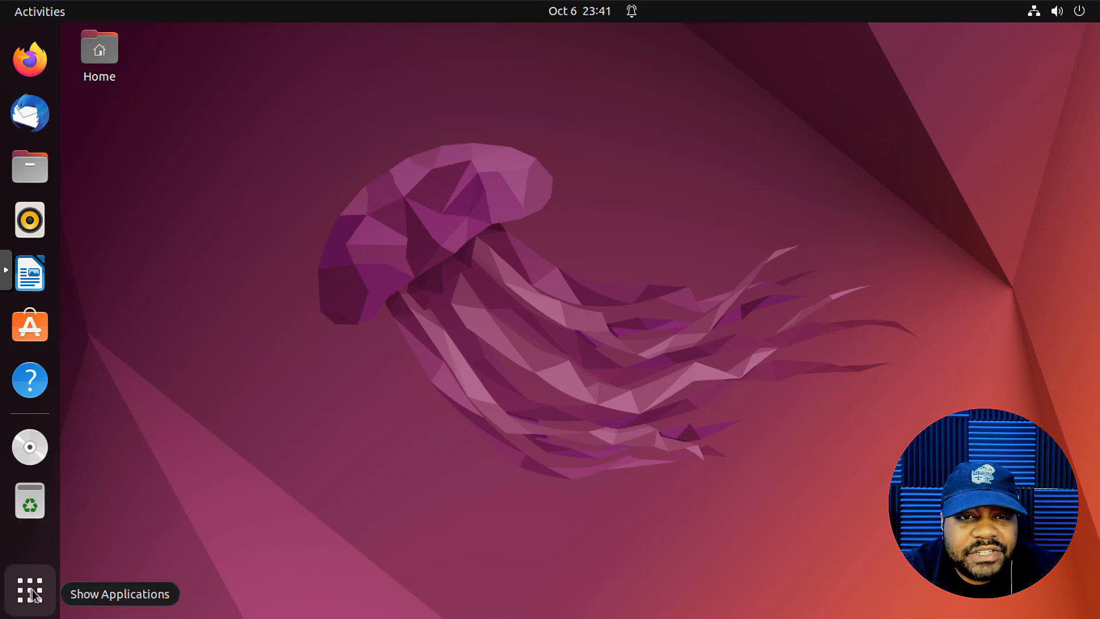
mouse_move(586, 312)
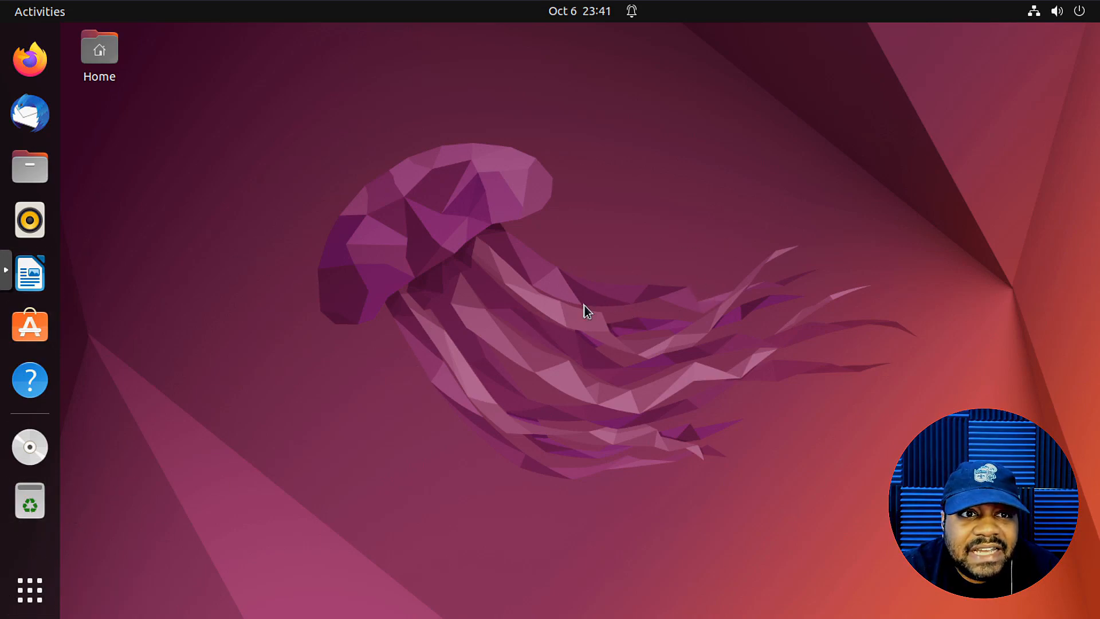
mouse_move(212, 447)
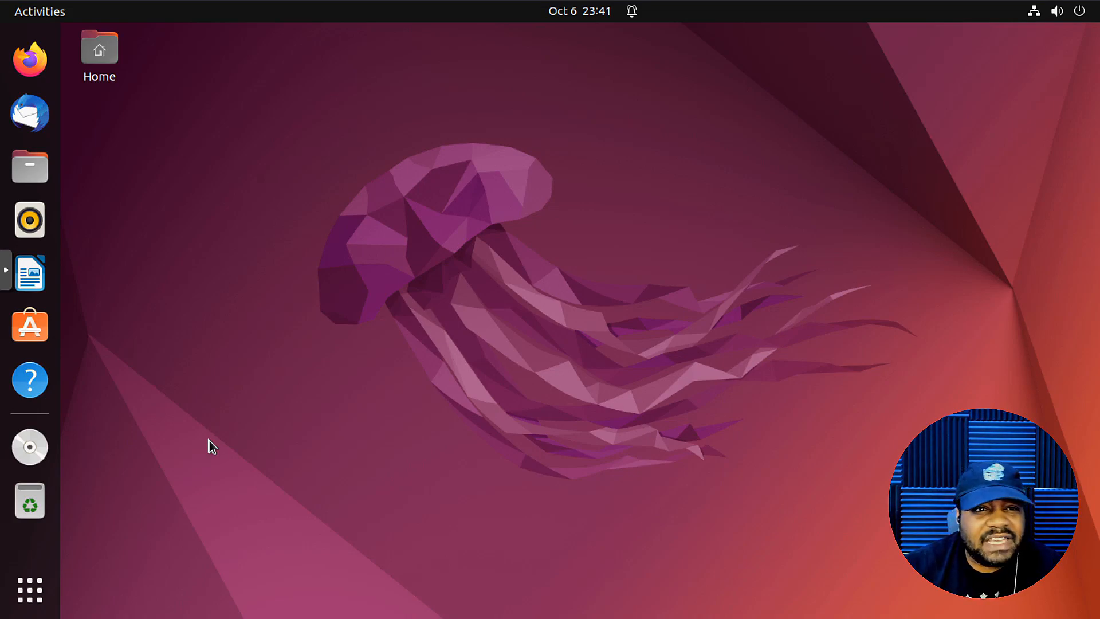
mouse_move(1041, 322)
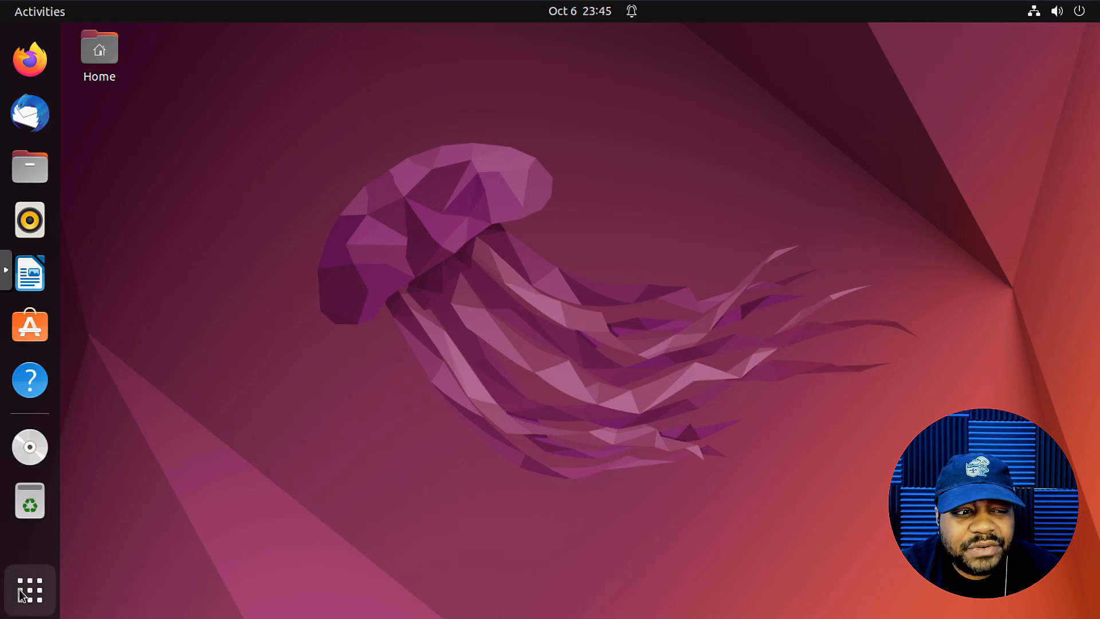
Launch a Terminal window from the Ubuntu application grid
click(29, 590)
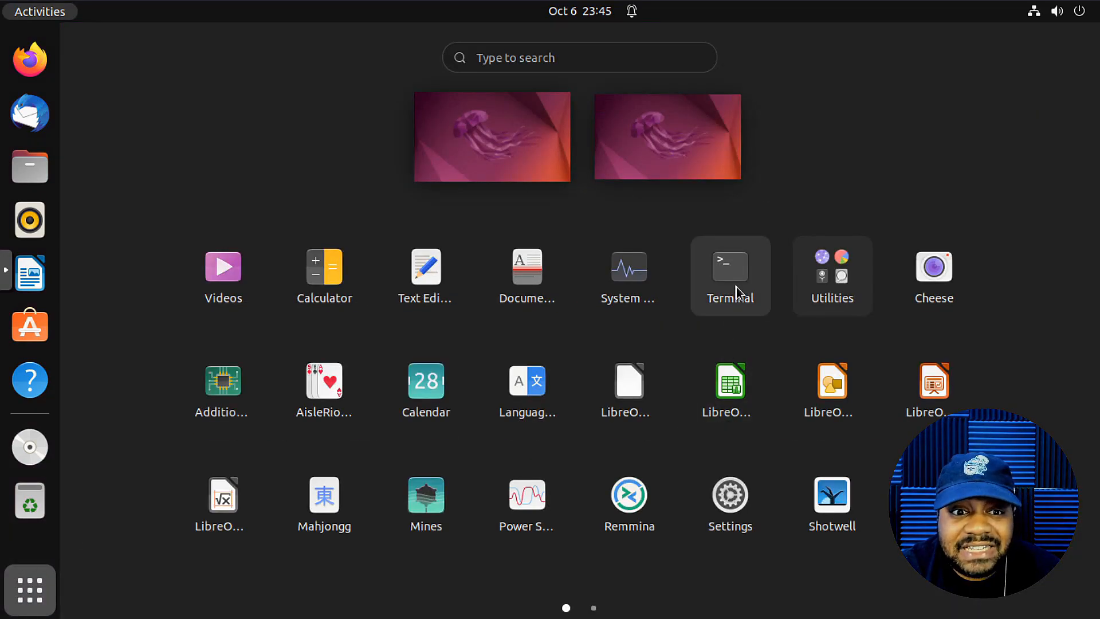
click(729, 267)
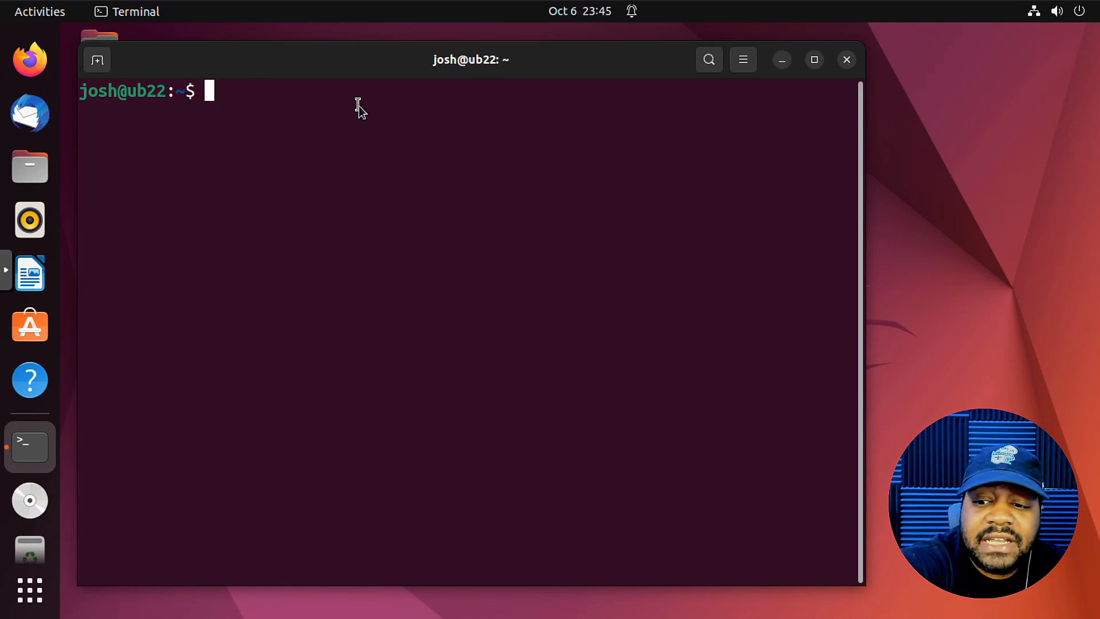
View the ssh-keygen man page and read down through its SYNOPSIS and DESCRIPTION
text(man)
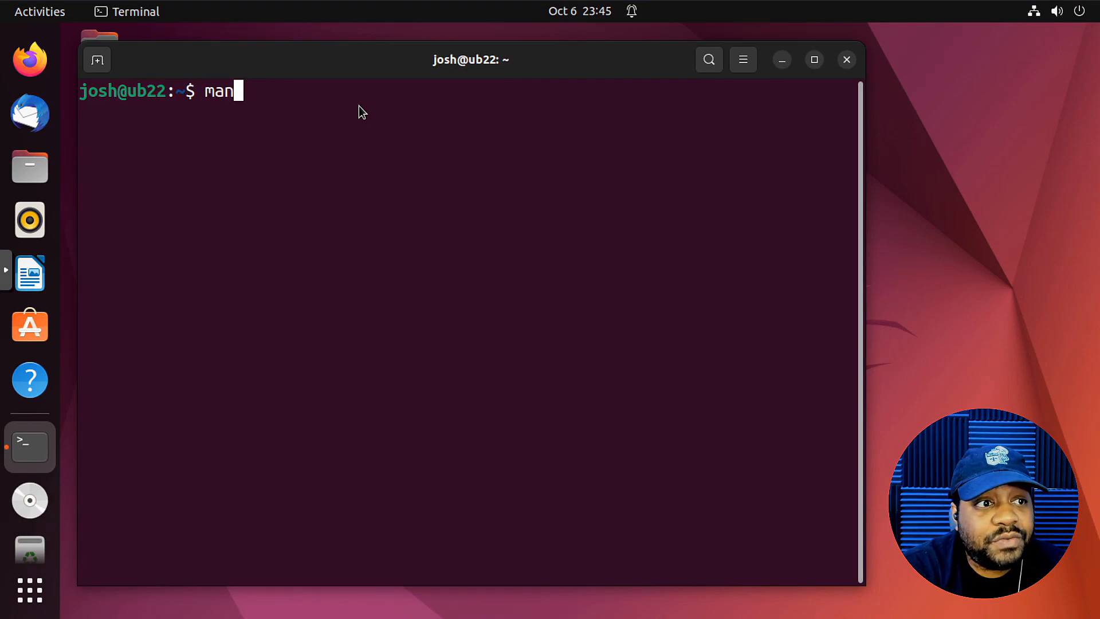
text(ssh)
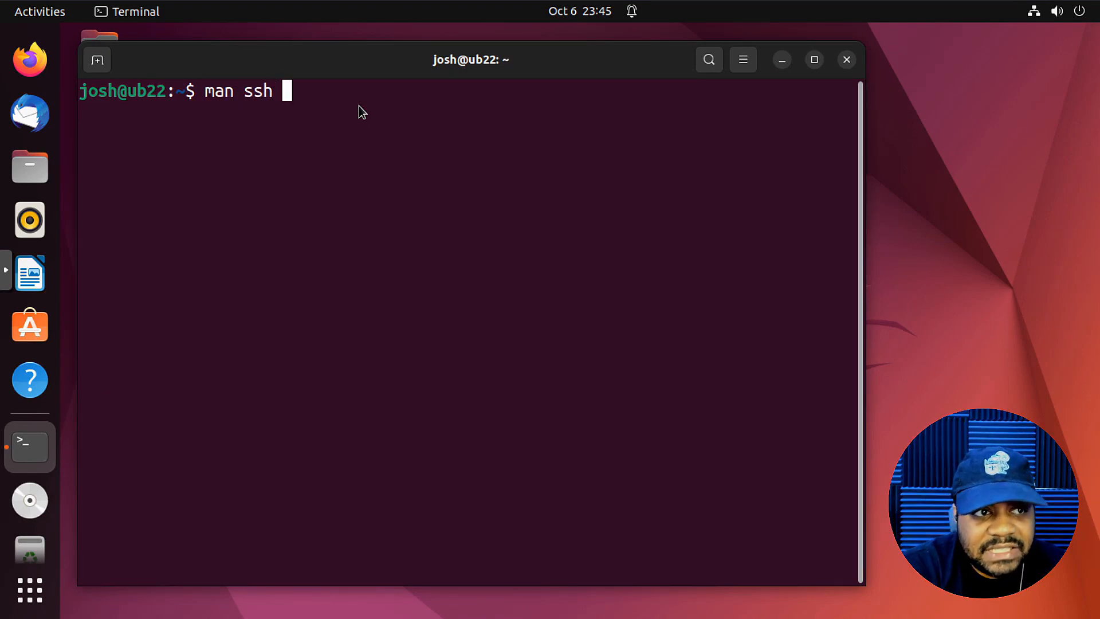
text(-key)
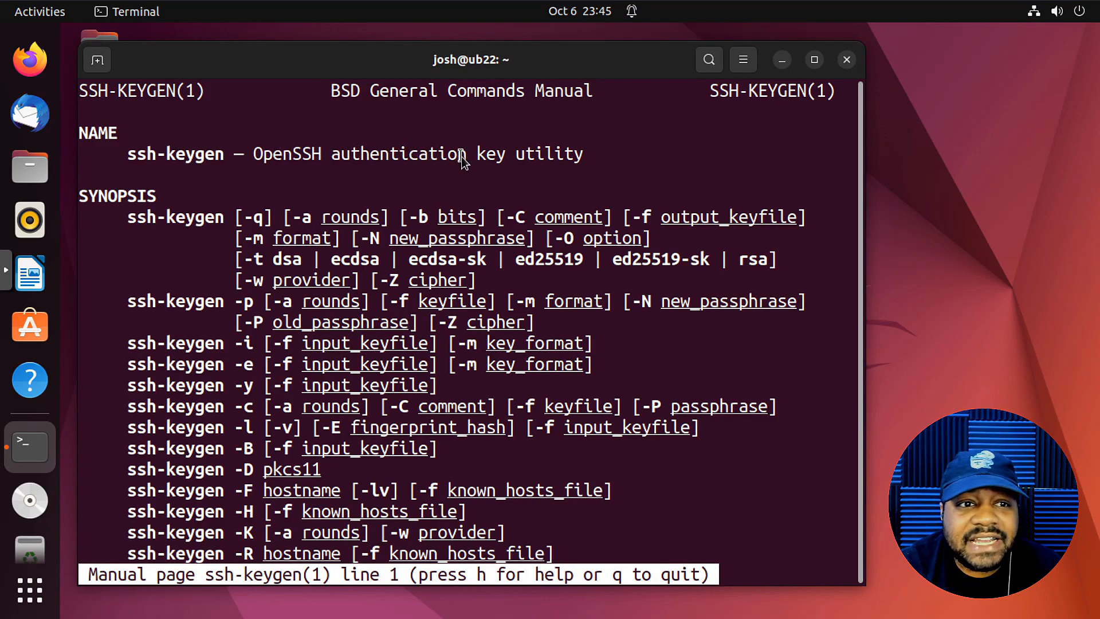
mouse_move(540, 235)
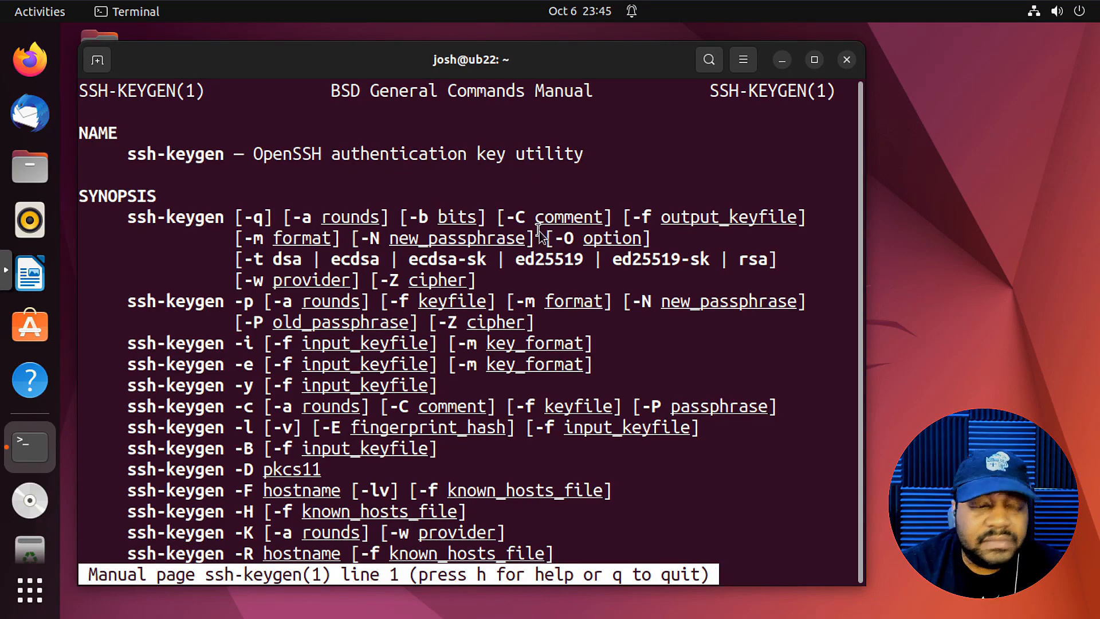
scroll(down, 3)
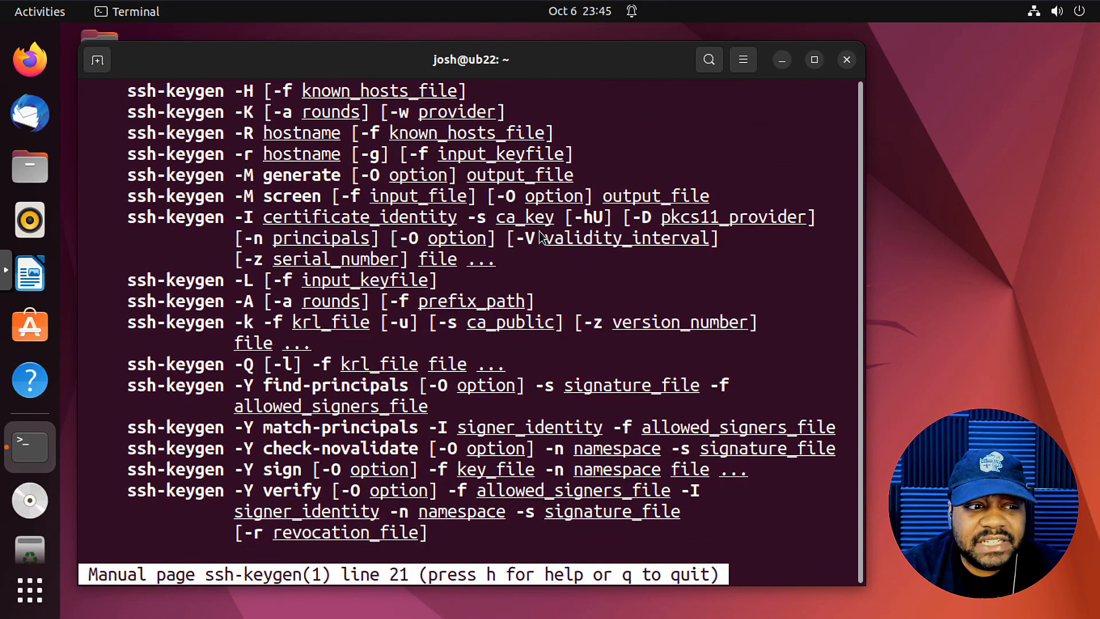
scroll(down, 3)
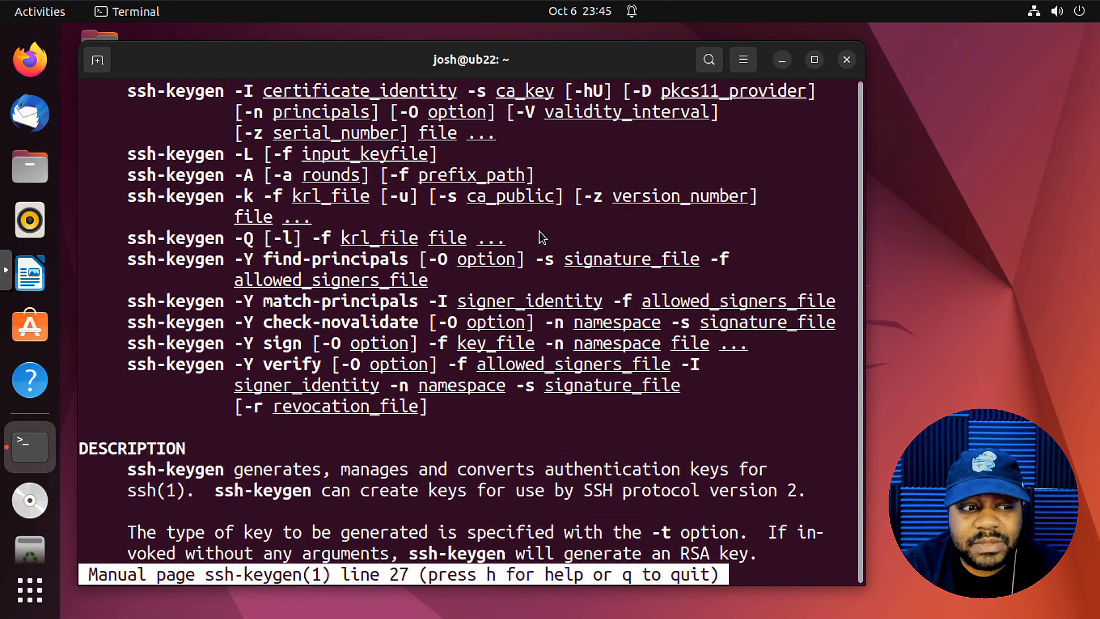
scroll(down, 3)
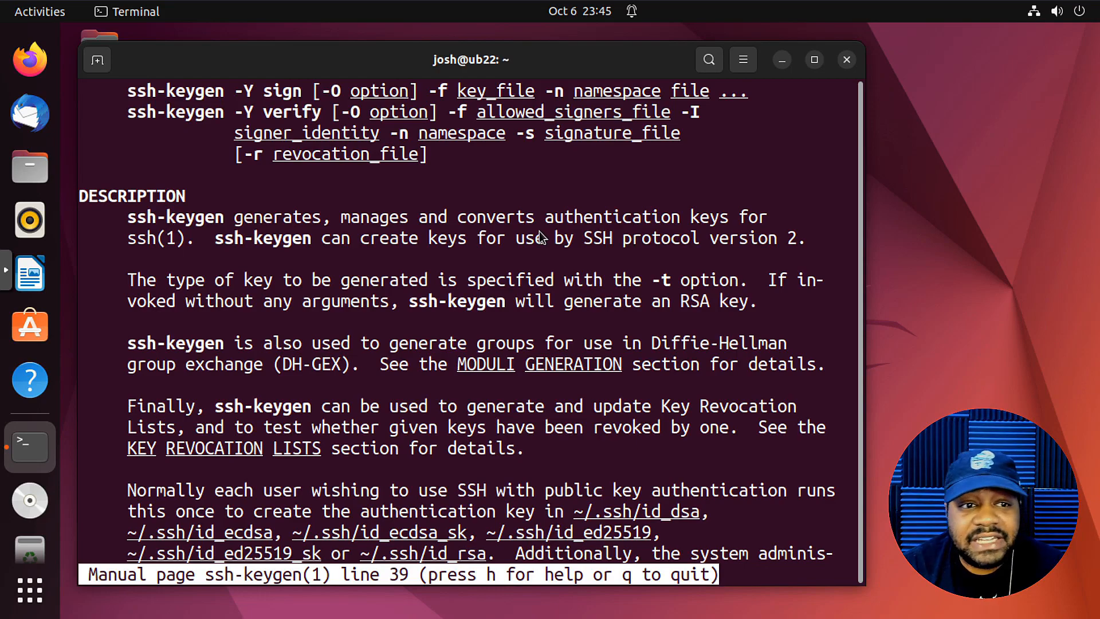
mouse_move(585, 177)
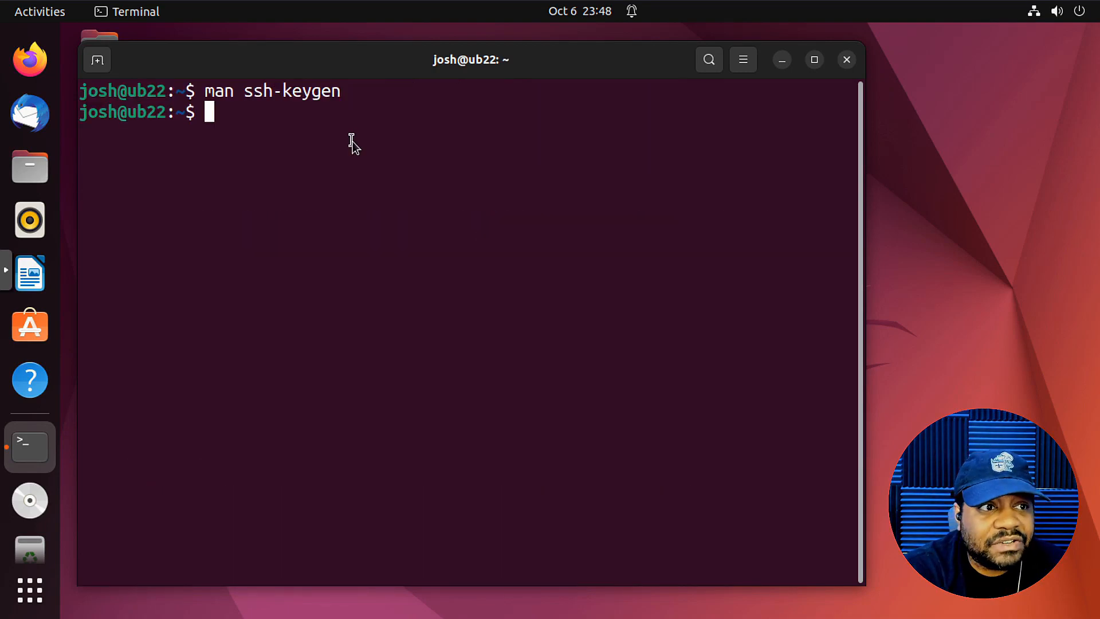
Start an ssh connection to 192.168.10.150, reaching the host fingerprint prompt
text(ss)
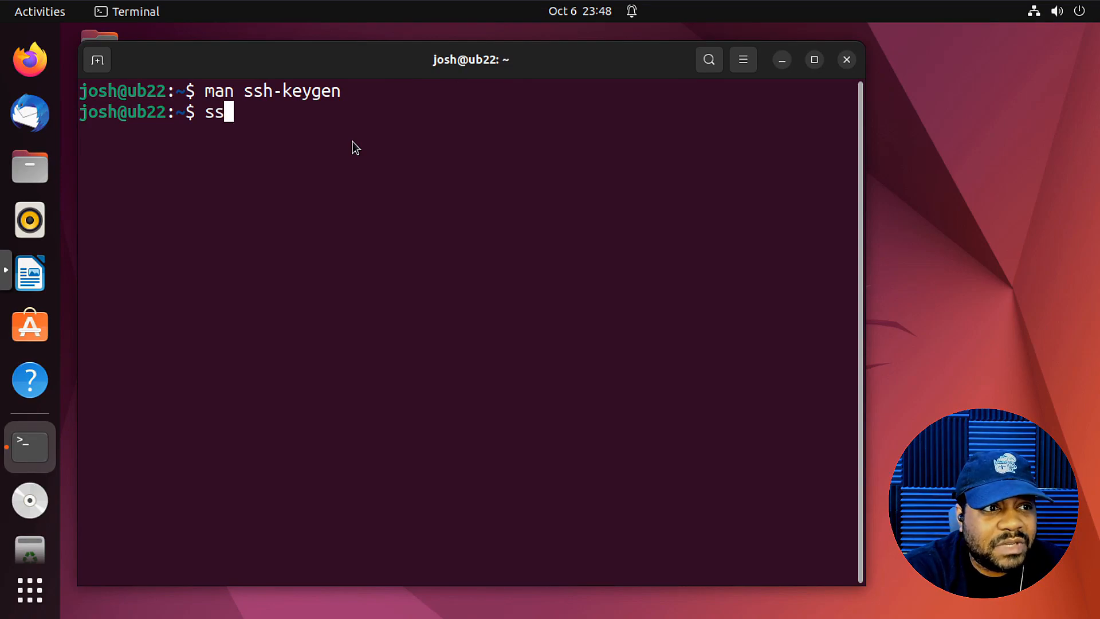
text(h)
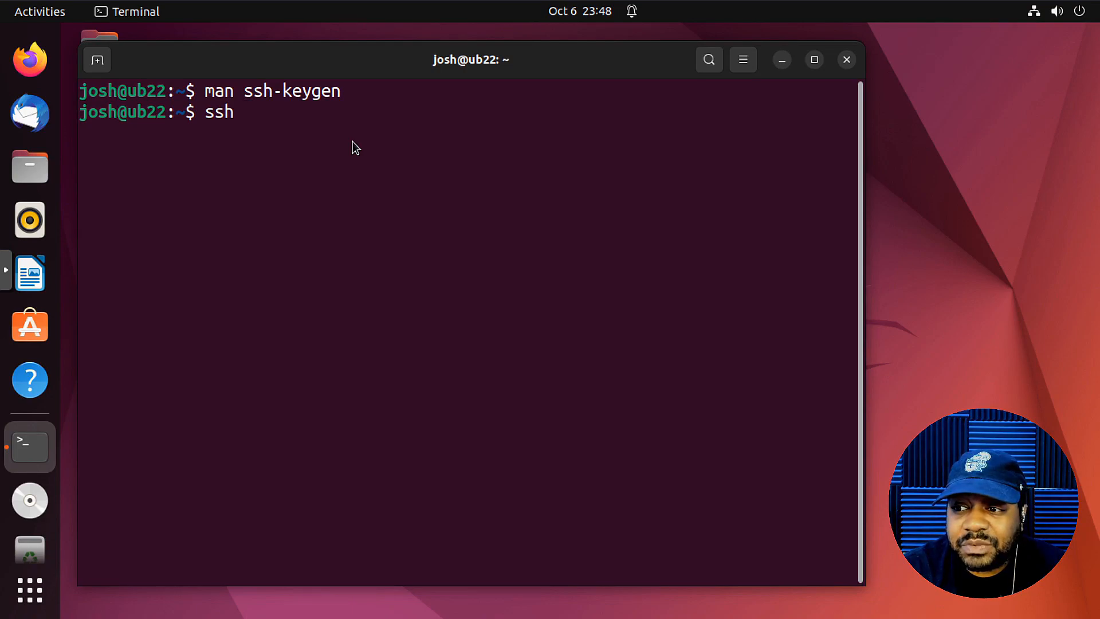
text(192.1)
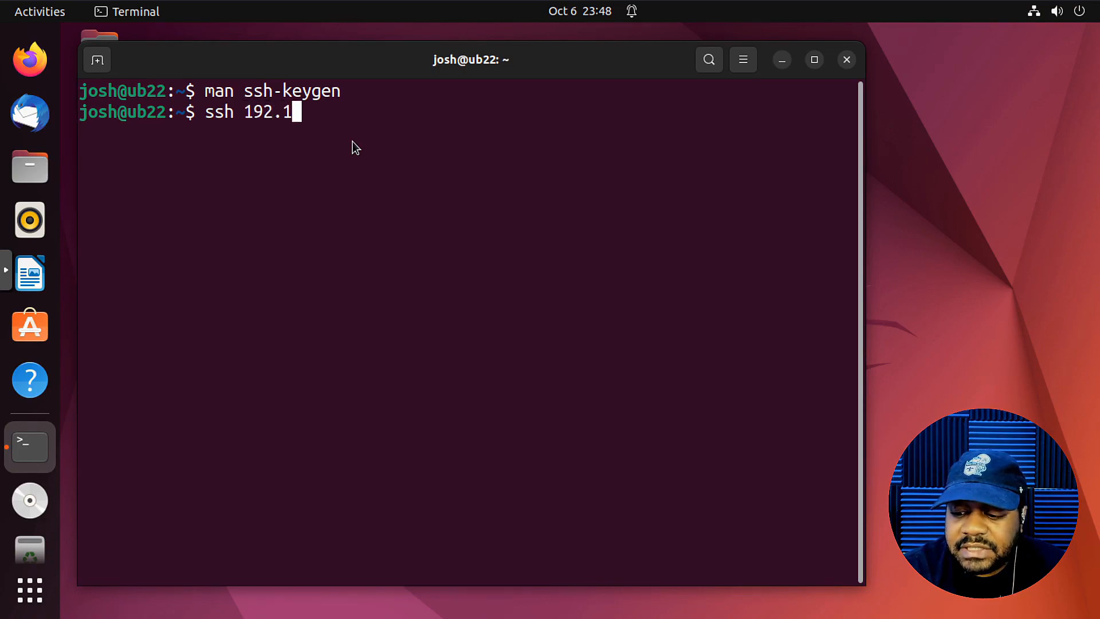
text(68.10)
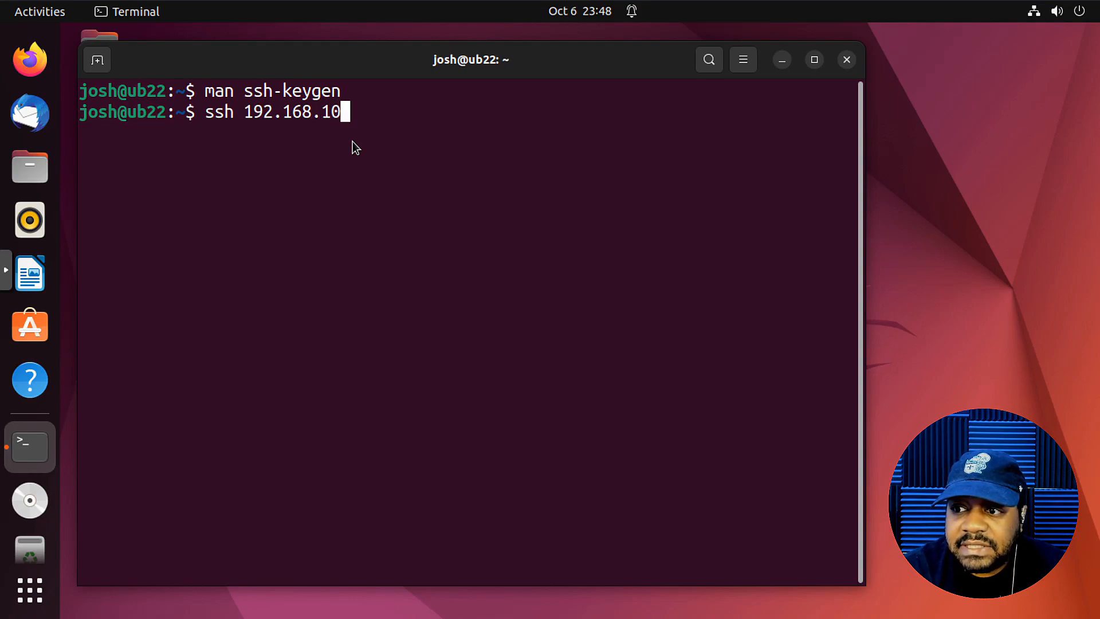
text(.15)
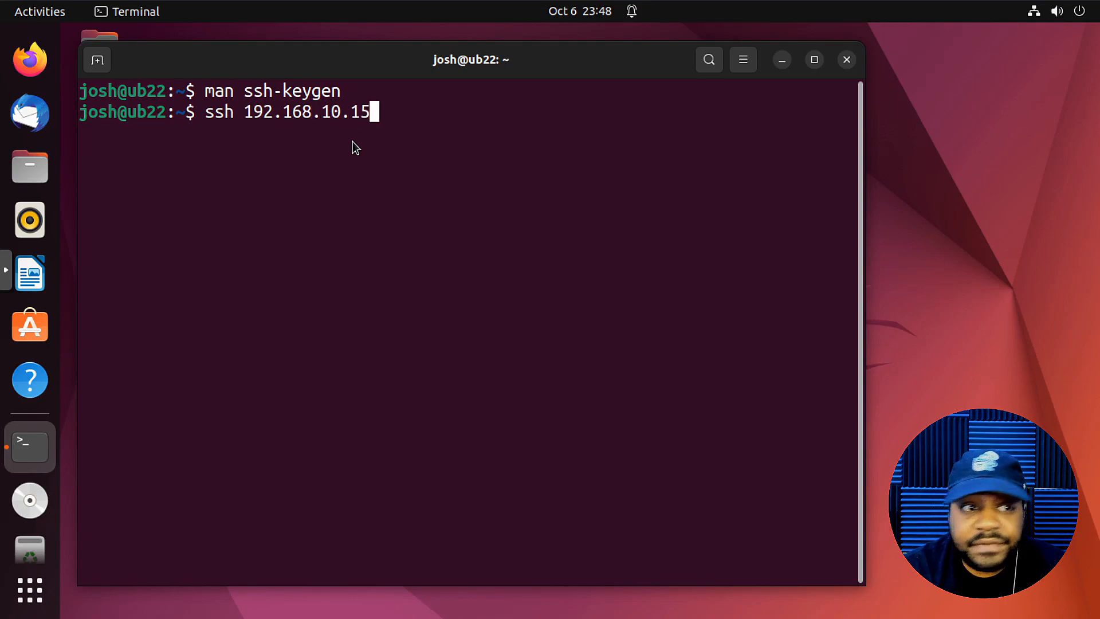
text(0)
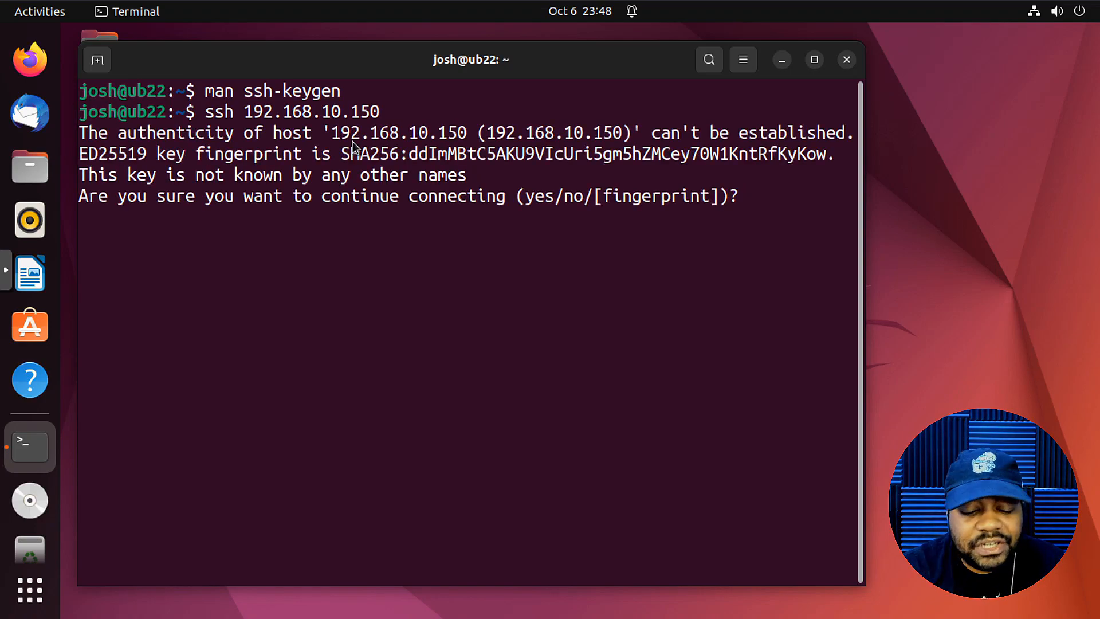
Answer yes to trust the host key, log in to ubs22, then exit back to the local shell
text(yes)
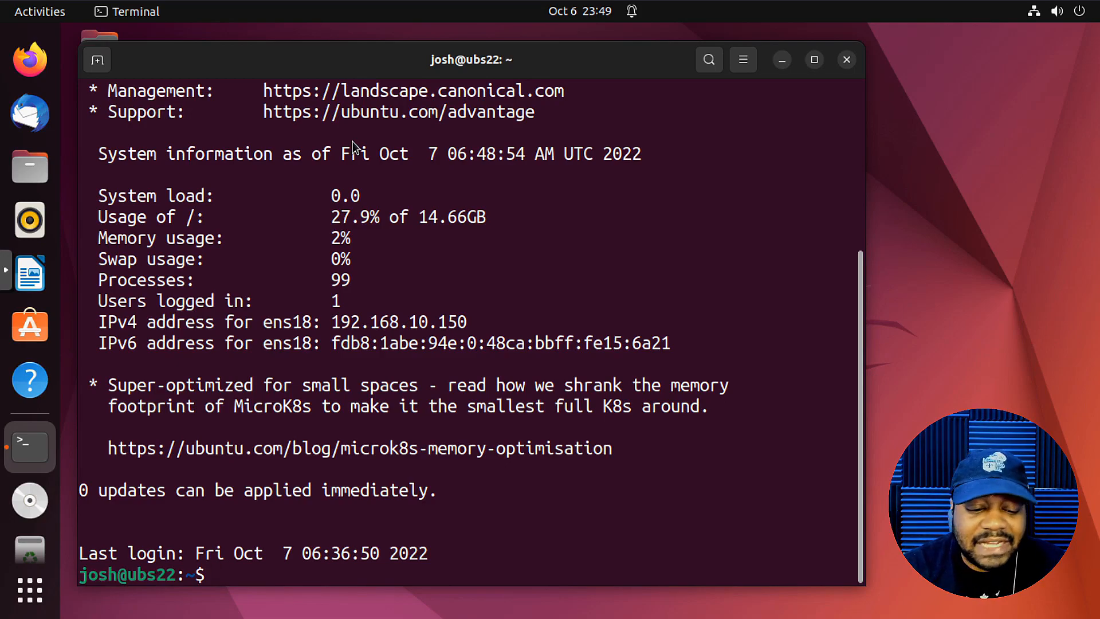
text(exit)
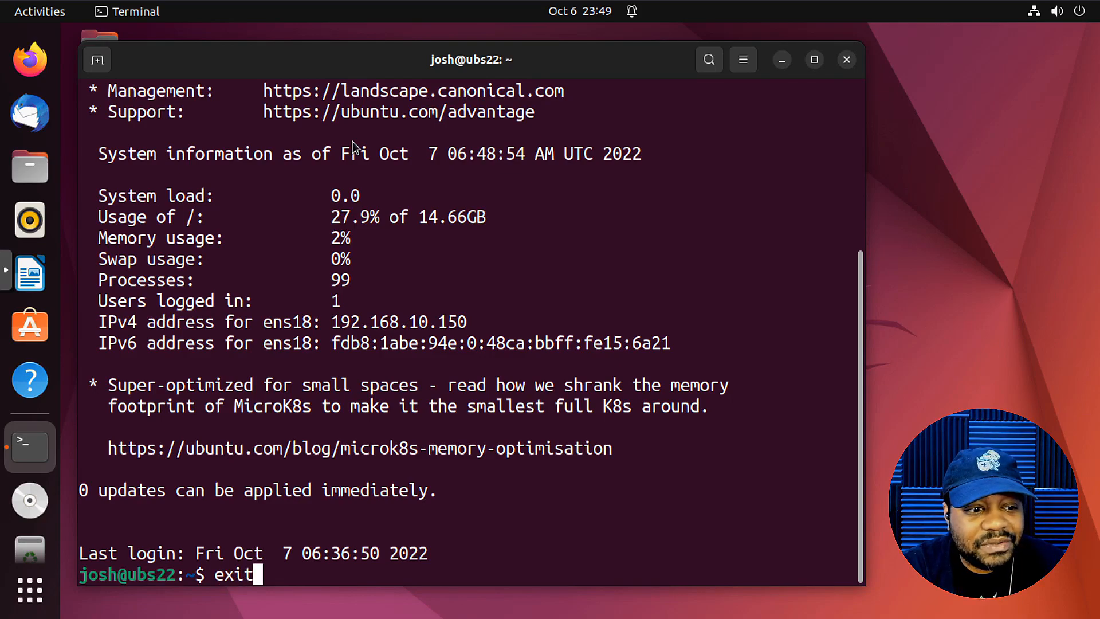
key(Return)
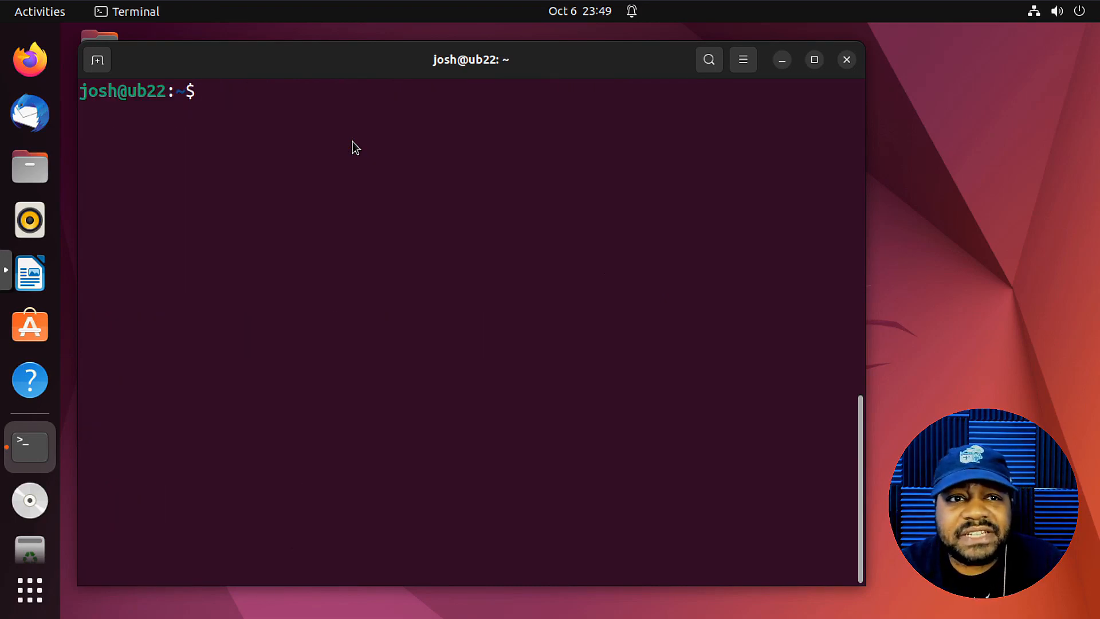
mouse_move(502, 151)
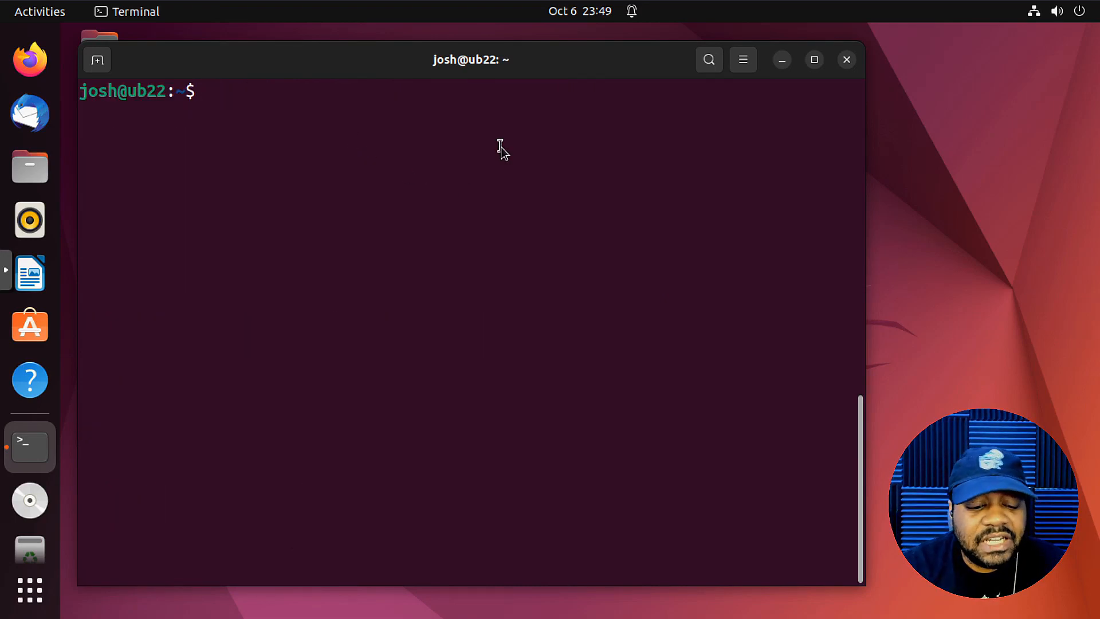
Compose the command ssh-keygen -b 4096 at the prompt without running it
text(ssh)
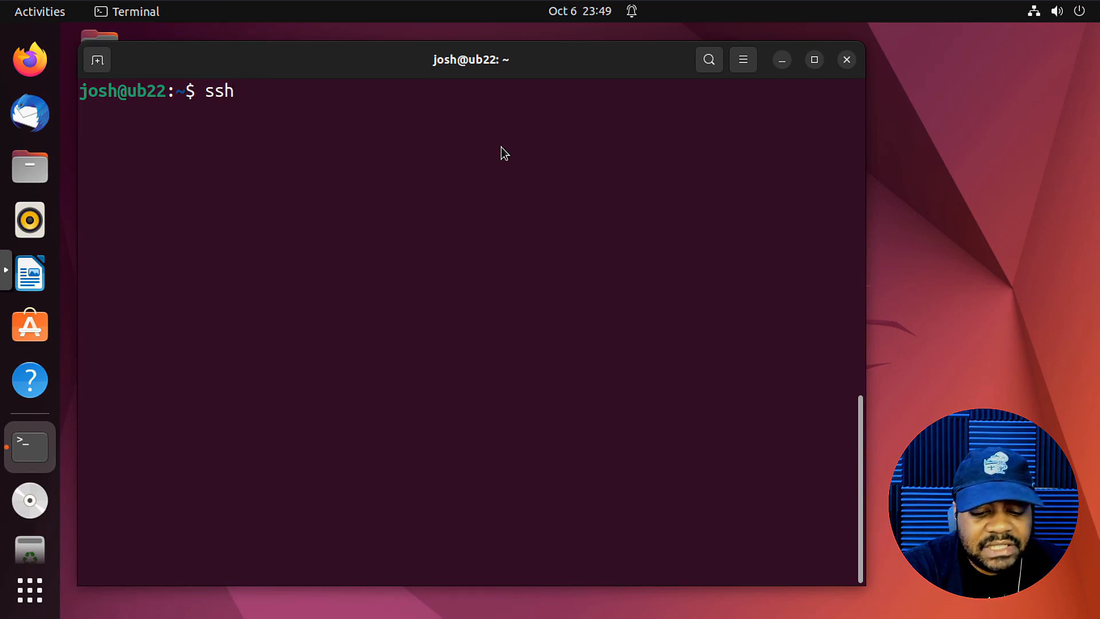
text(-key)
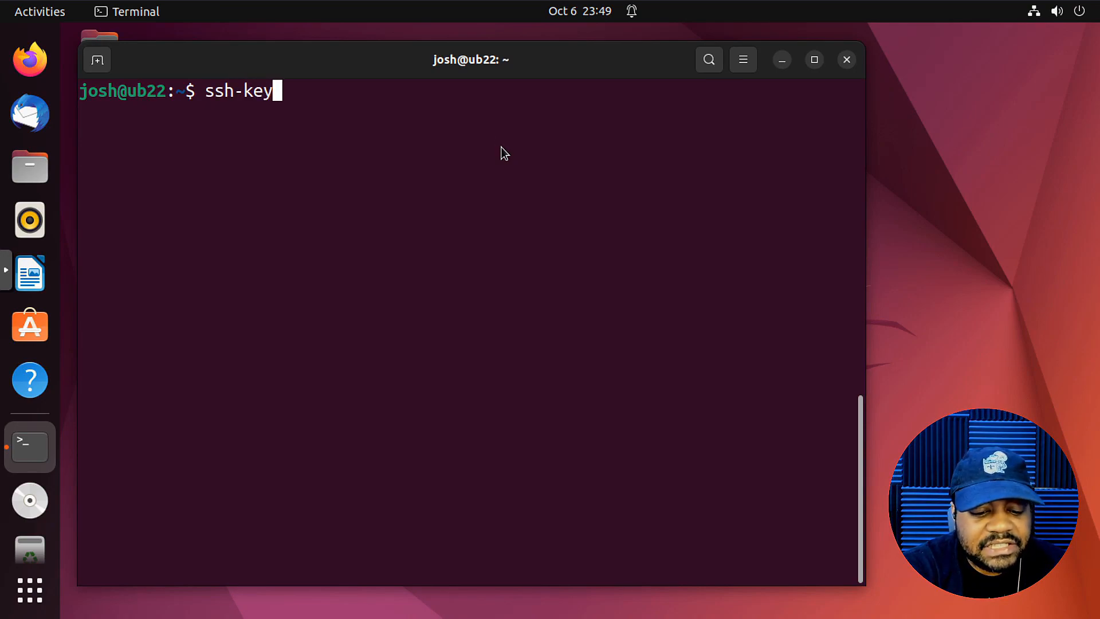
text(gen)
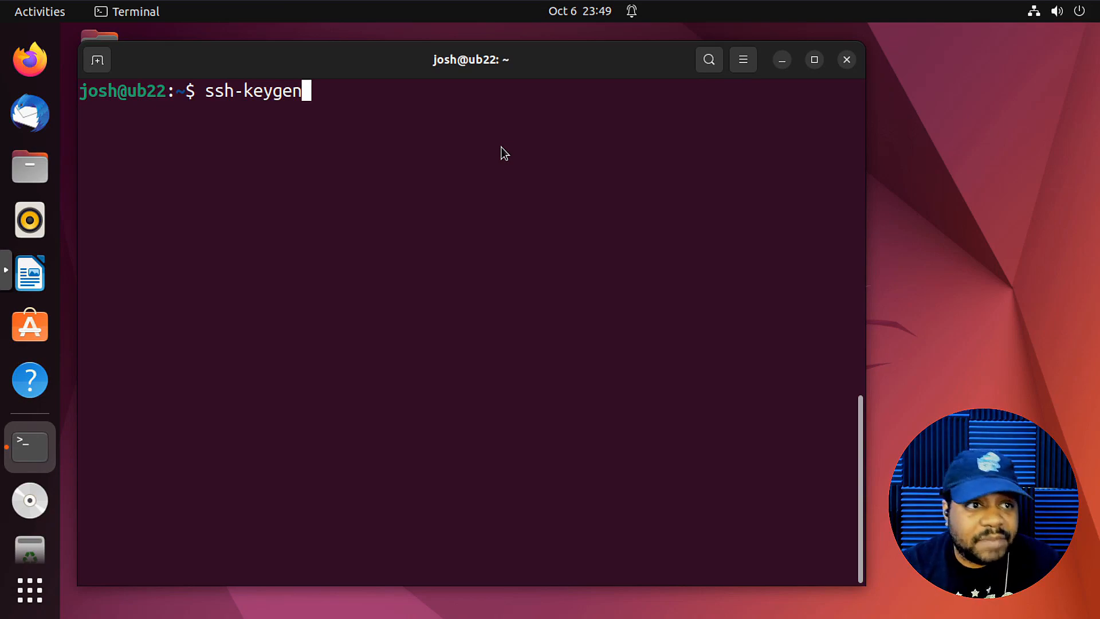
mouse_move(534, 154)
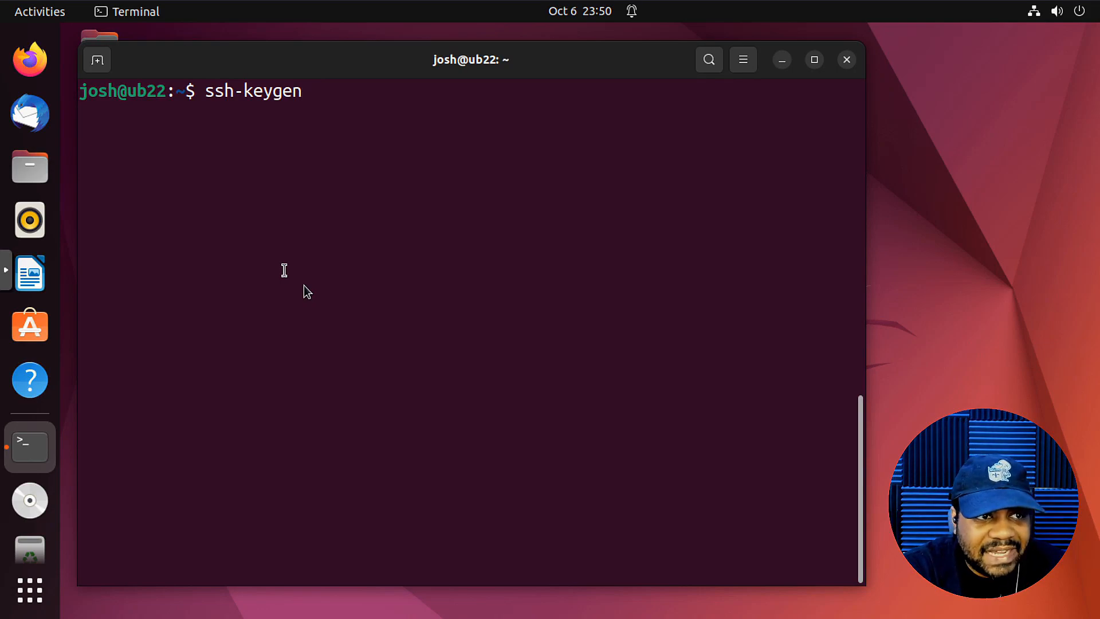
text(-b)
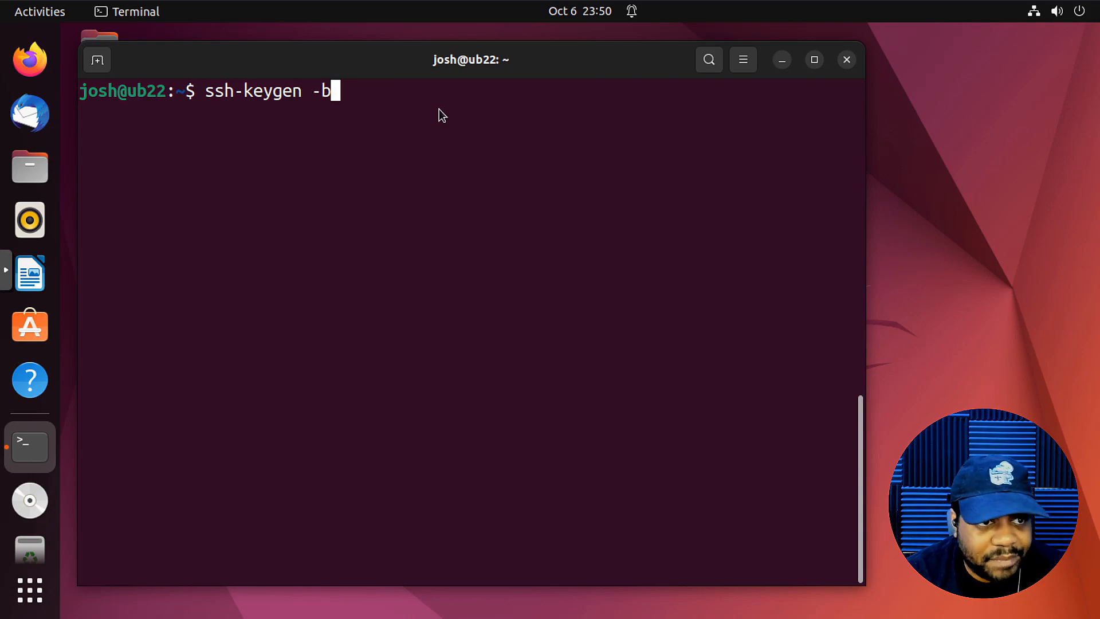
text(" ")
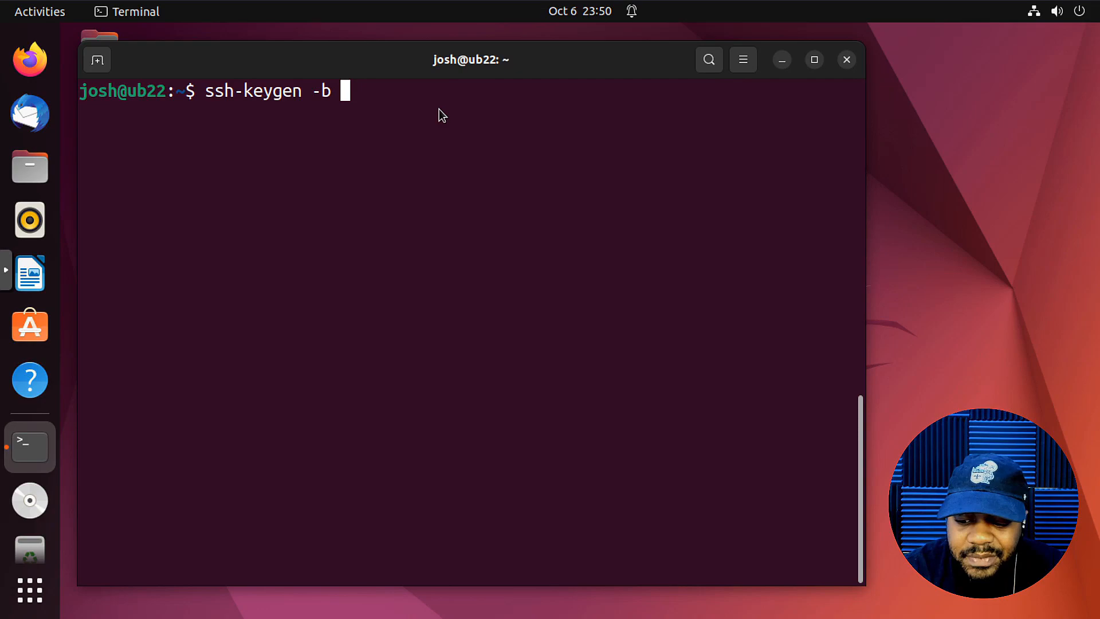
text(40)
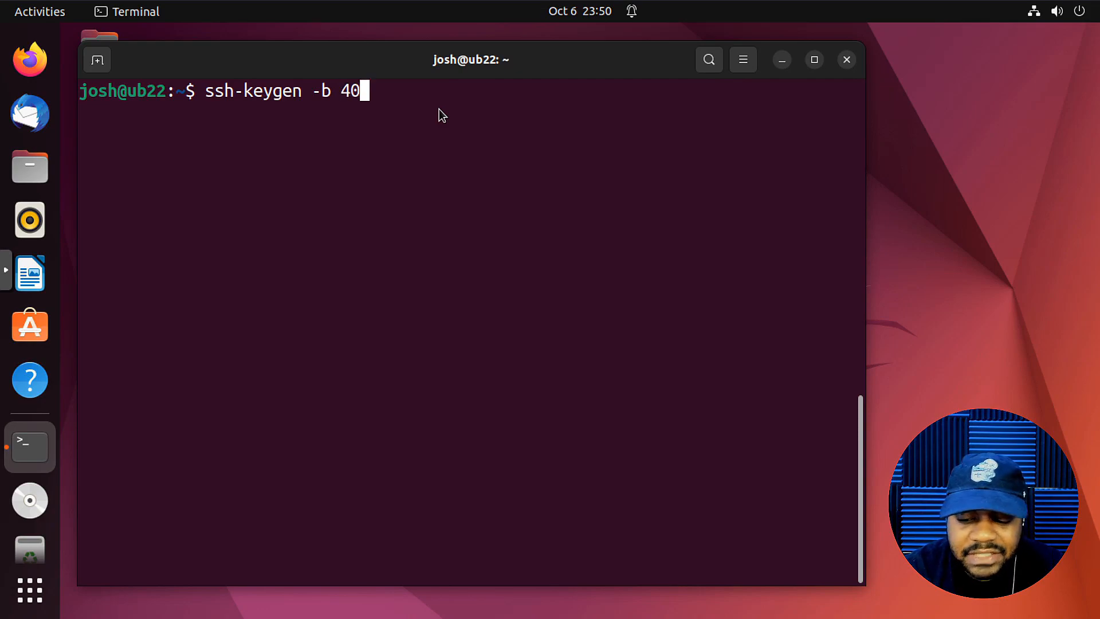
text(96)
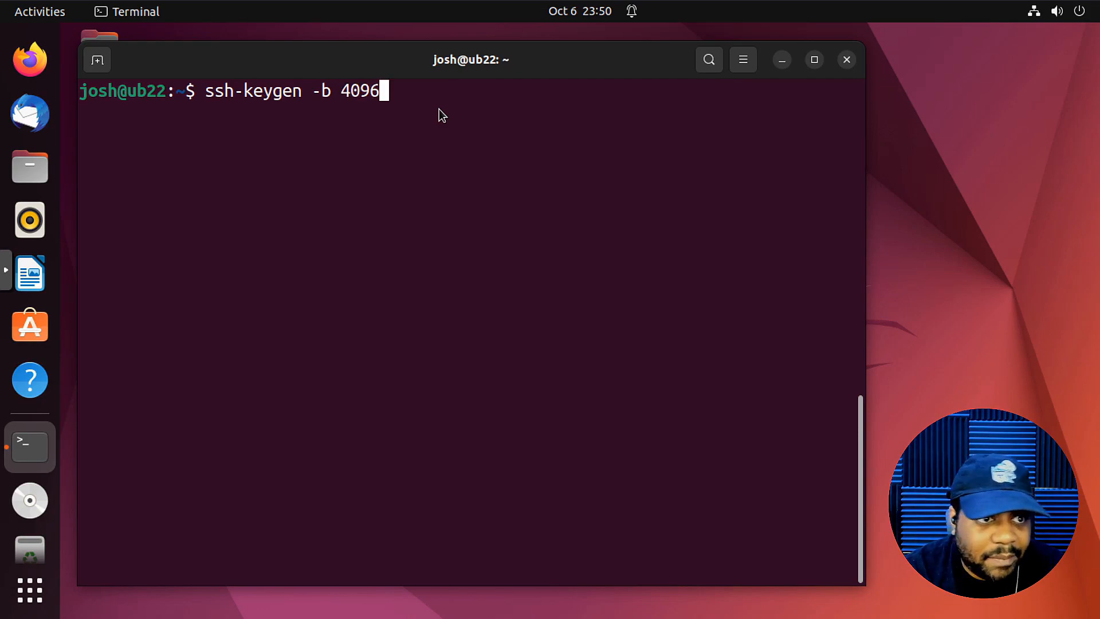
mouse_move(29, 273)
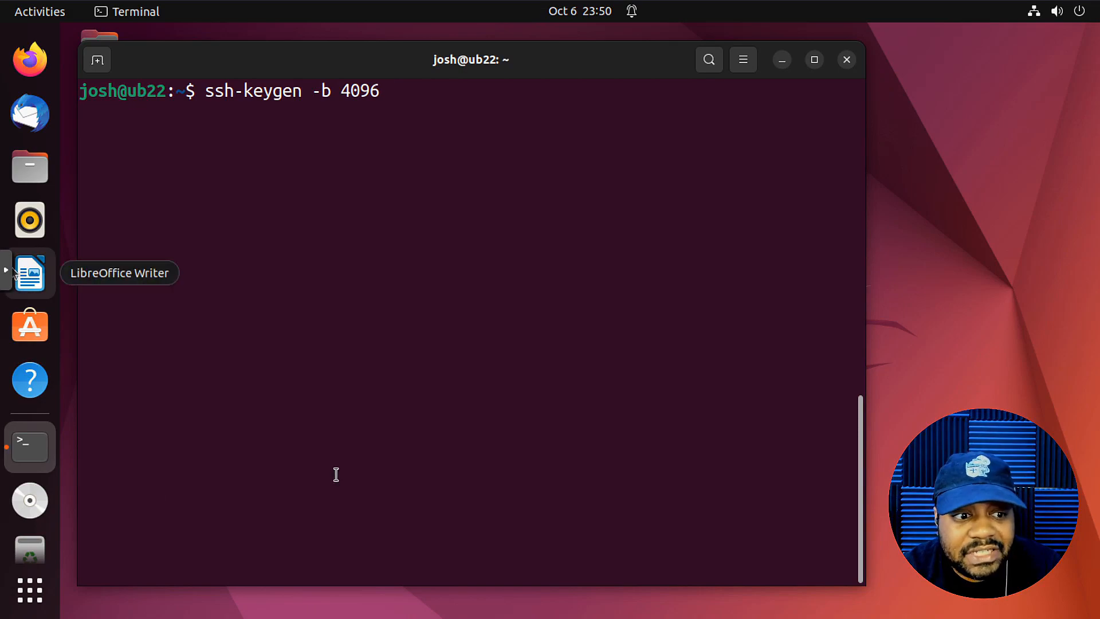
mouse_move(284, 447)
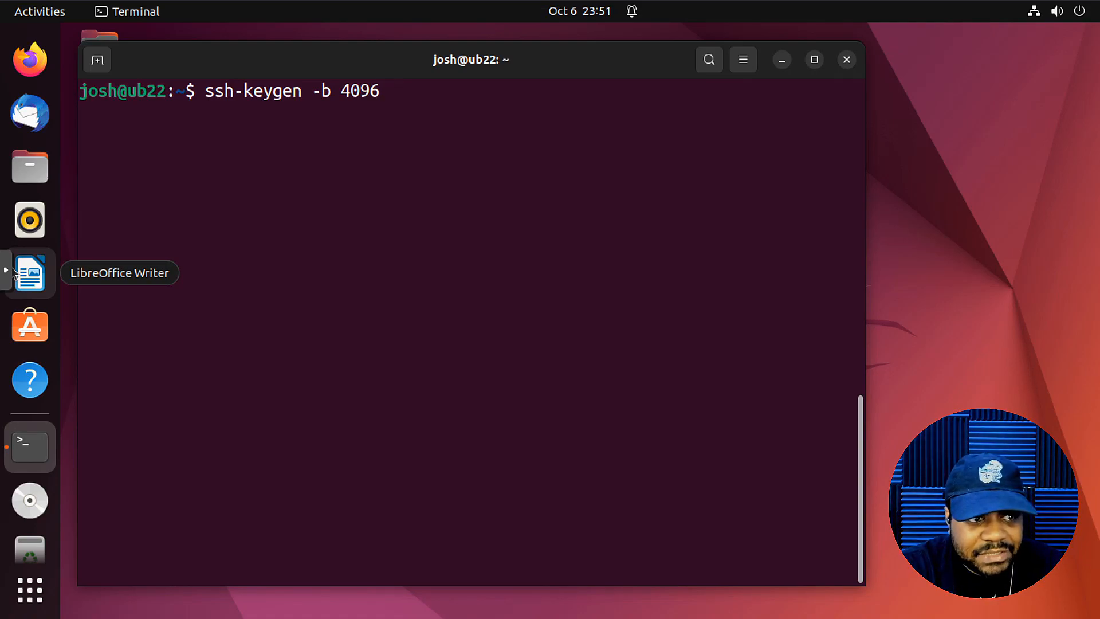
mouse_move(431, 118)
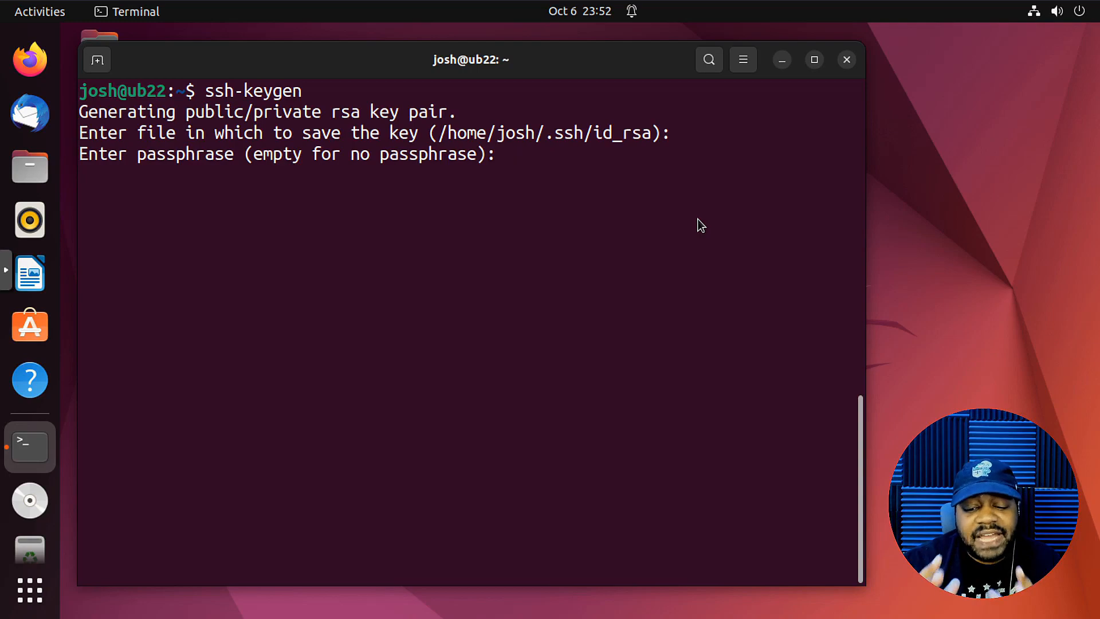
Run ssh-keygen and accept the default ~/.ssh/id_rsa location, reaching the passphrase prompt
key(Return)
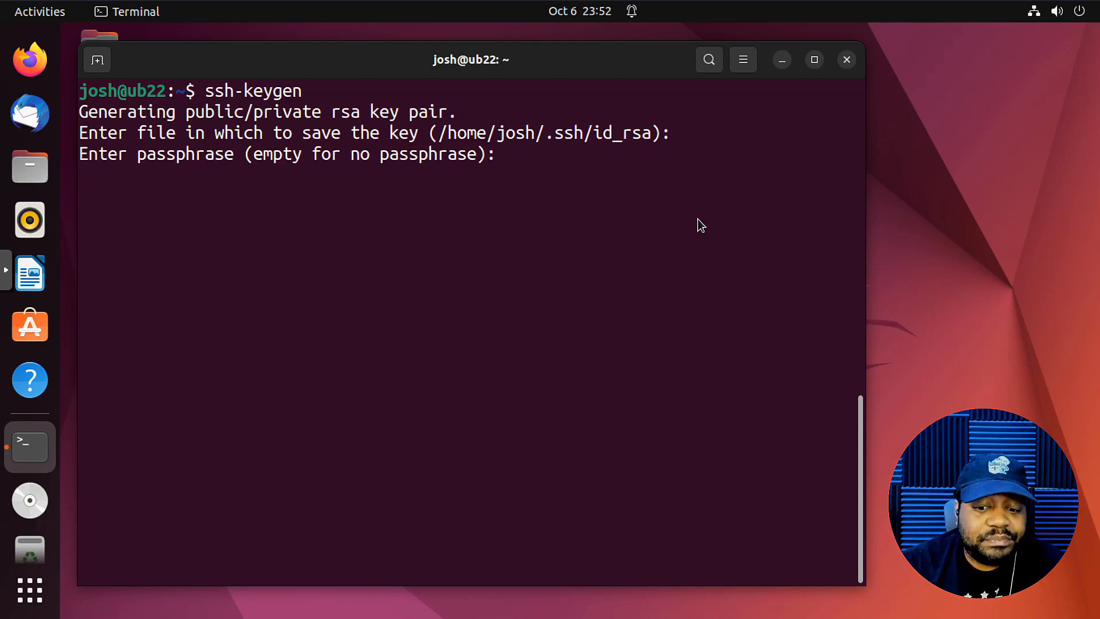
key(Return)
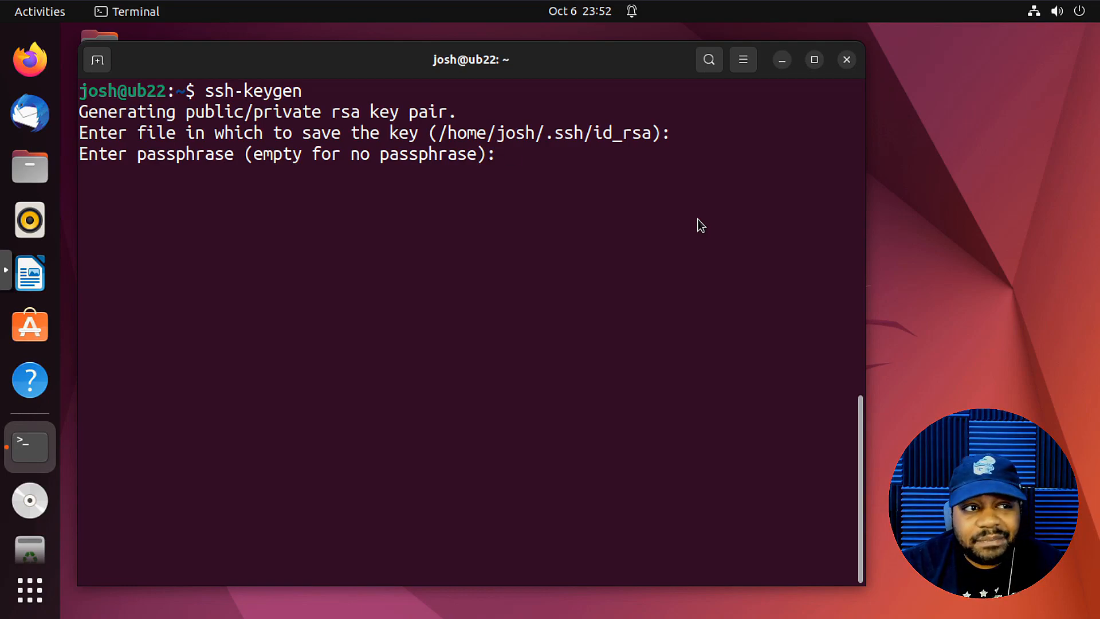
key(Return)
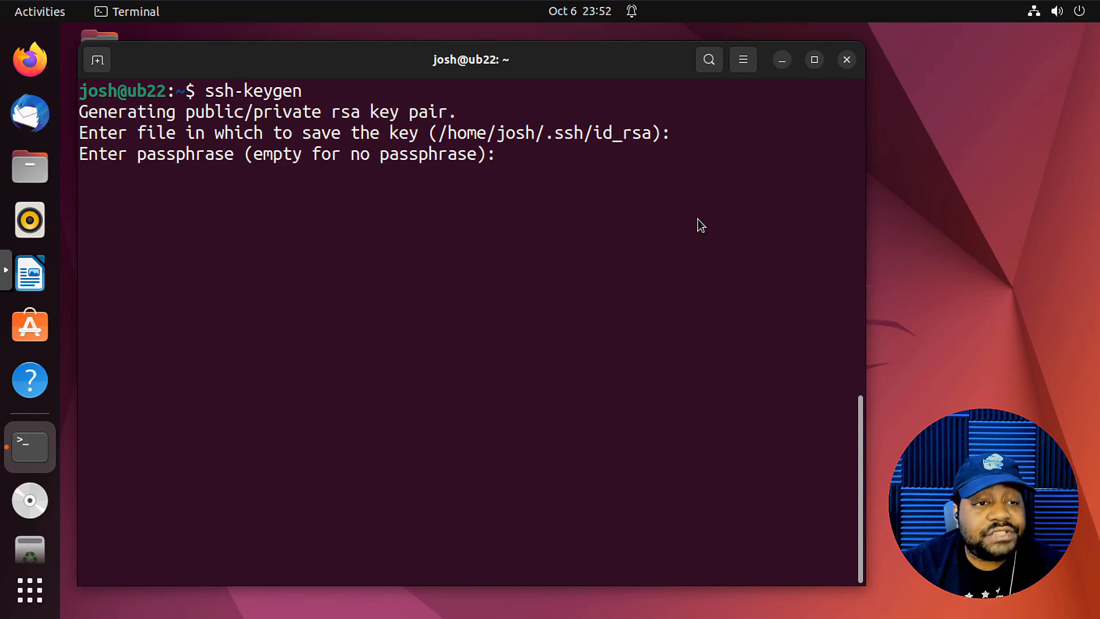
key(Return)
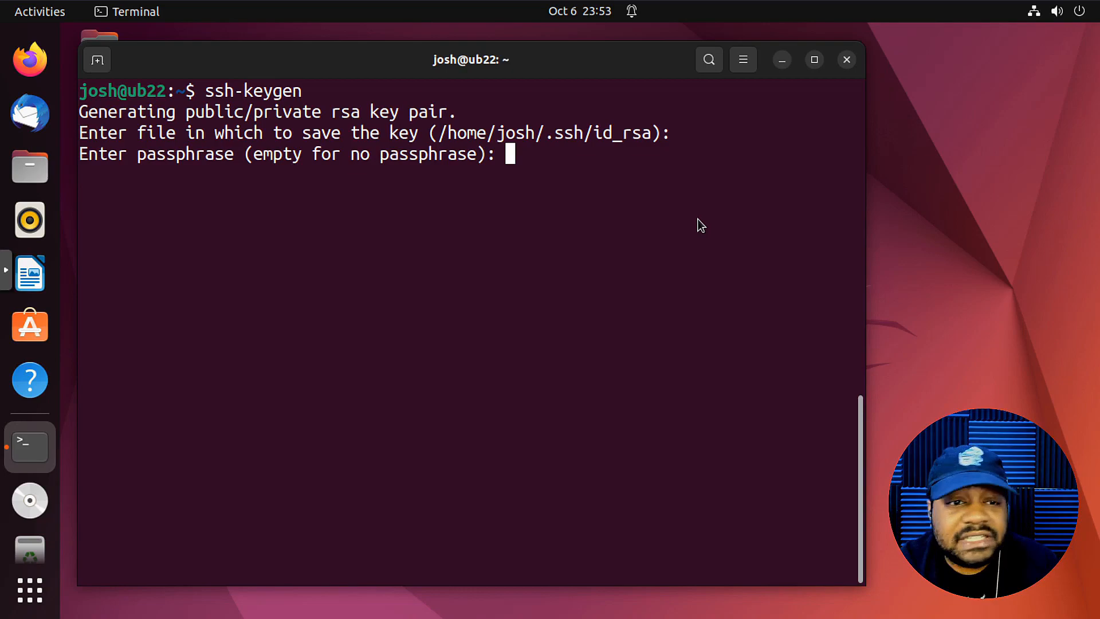
Finish with an empty passphrase and highlight the RSA 3072 size and id_rsa.pub file in the output
key(Return)
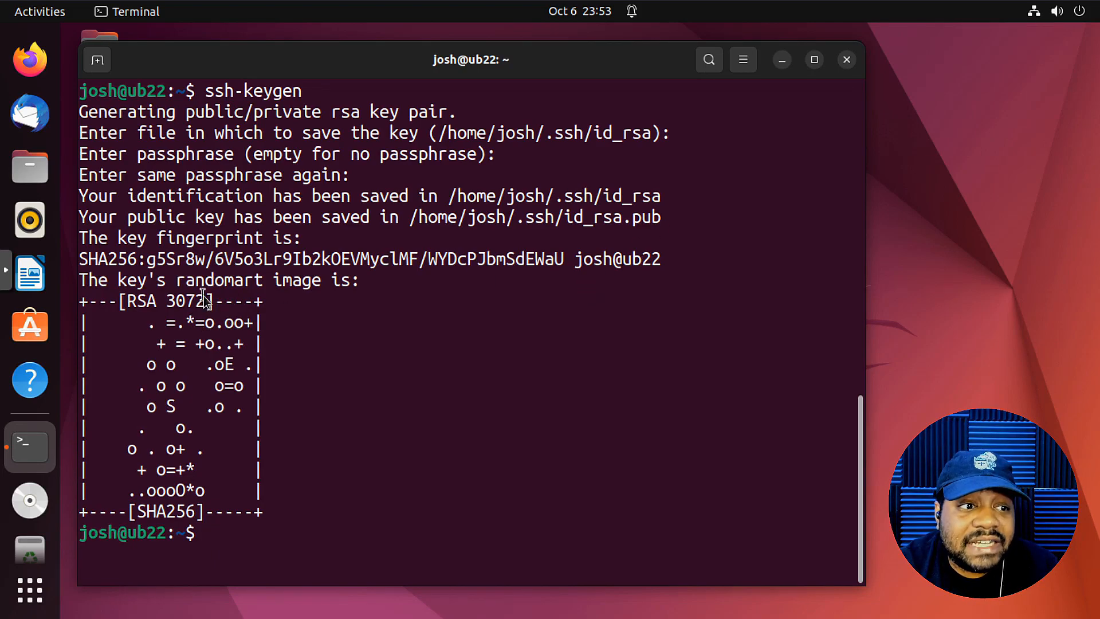
double_click(186, 300)
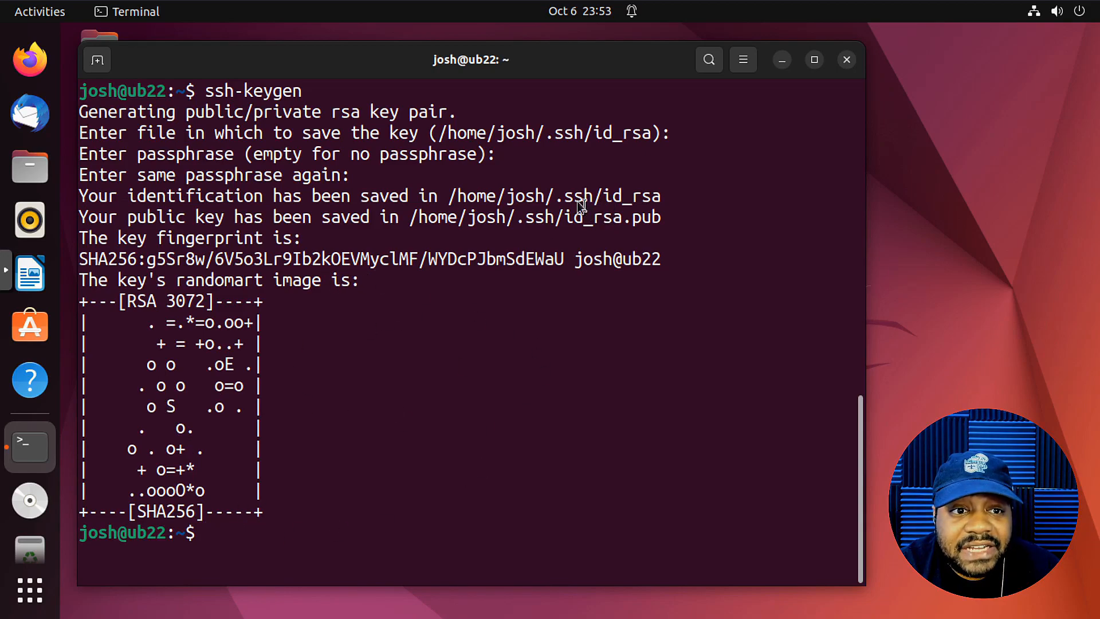
double_click(628, 196)
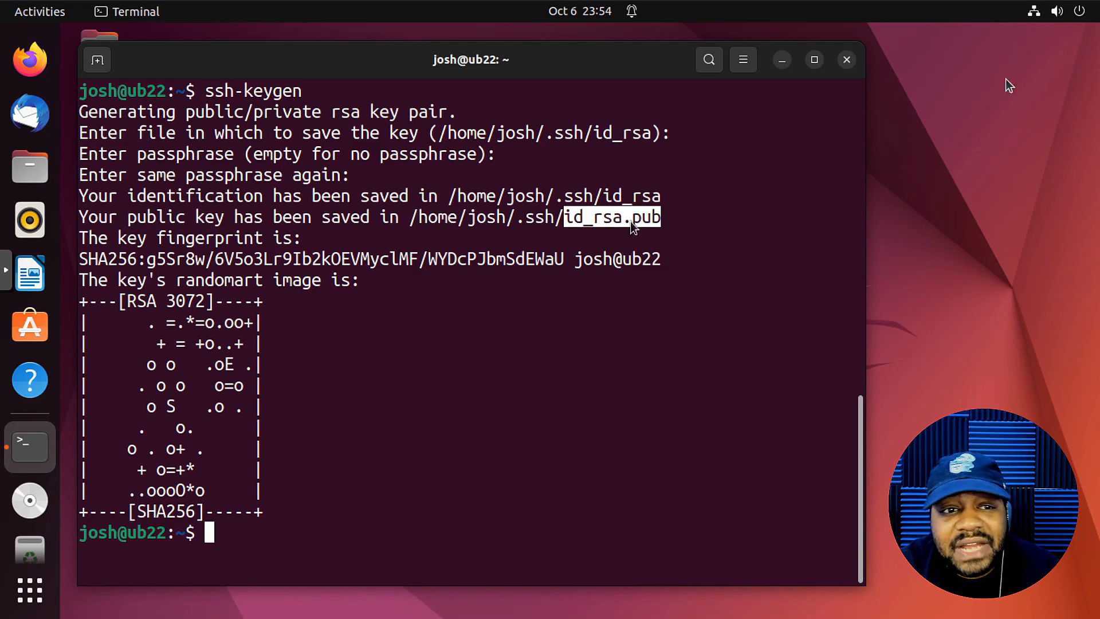
mouse_move(596, 231)
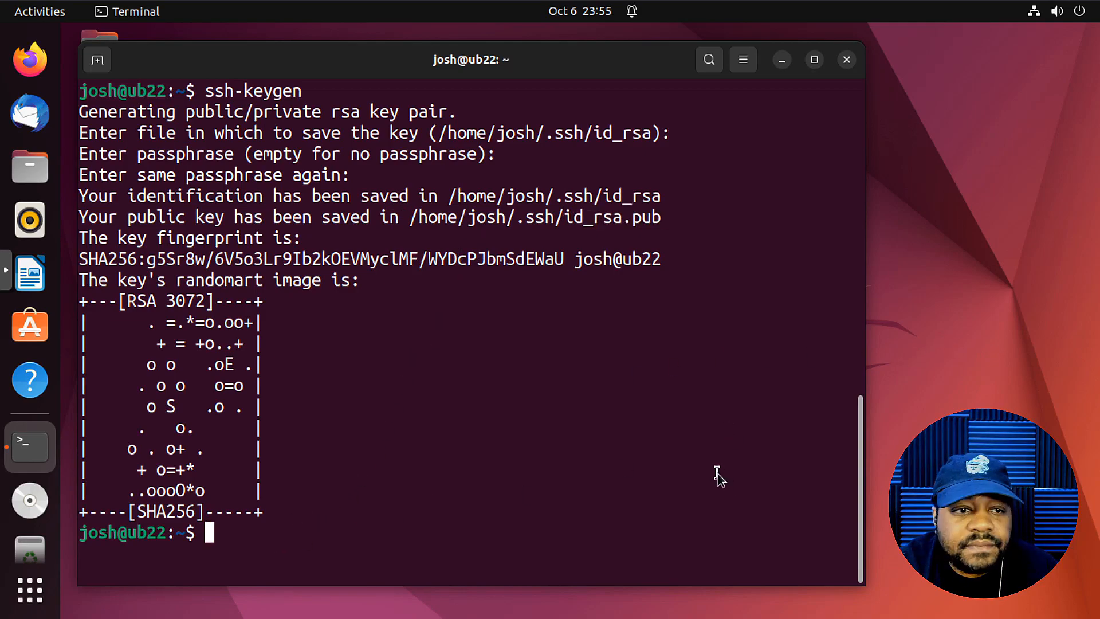
mouse_move(725, 479)
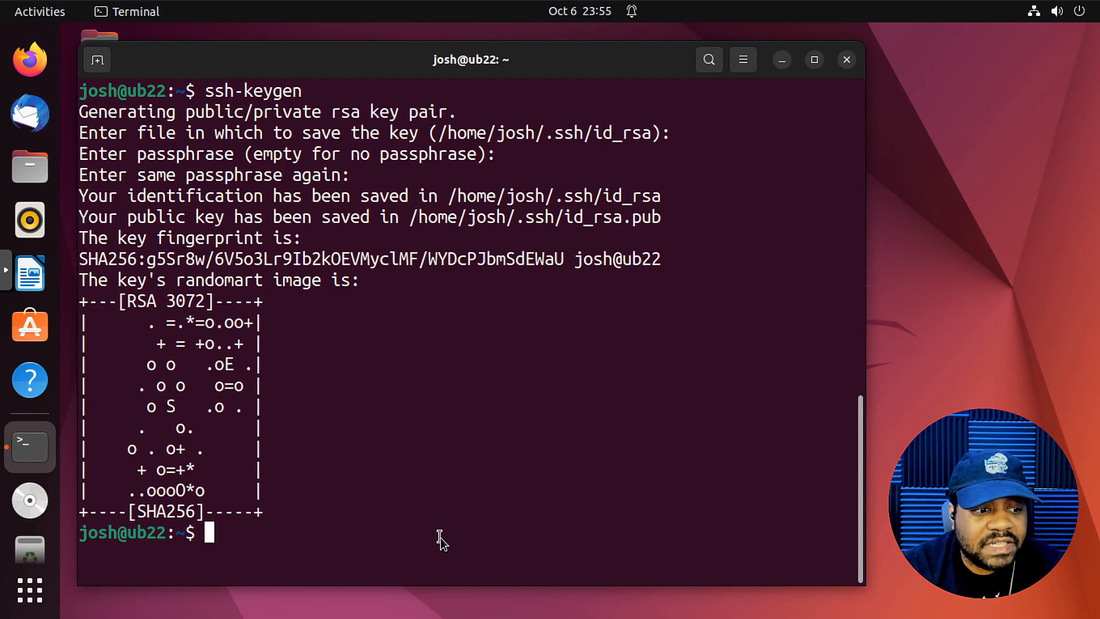
text(ssh 192.168.10.150)
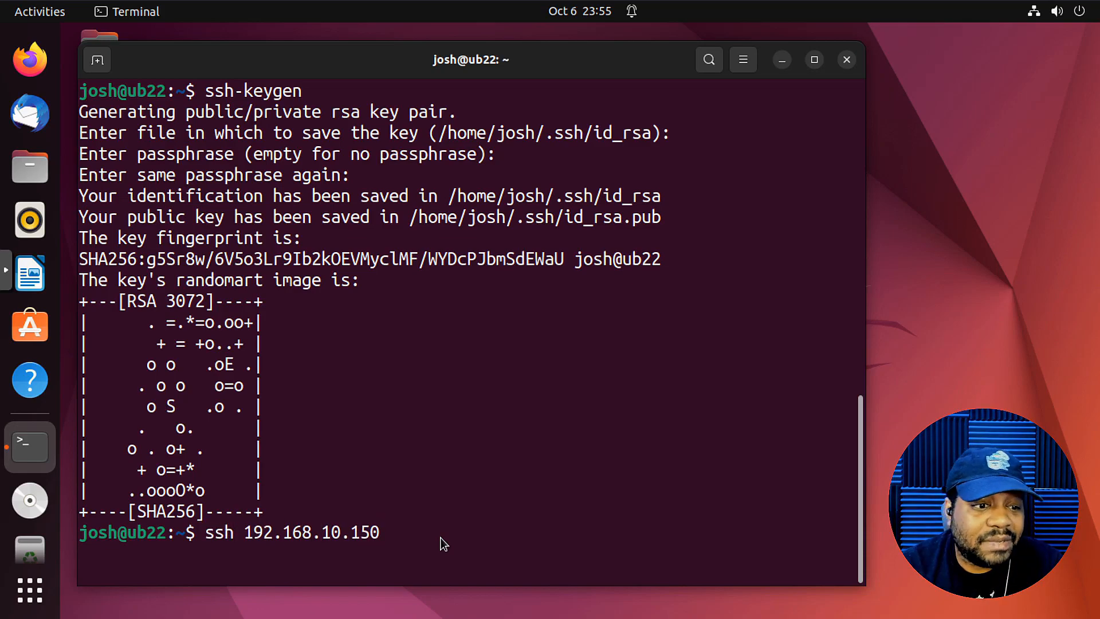
mouse_move(29, 500)
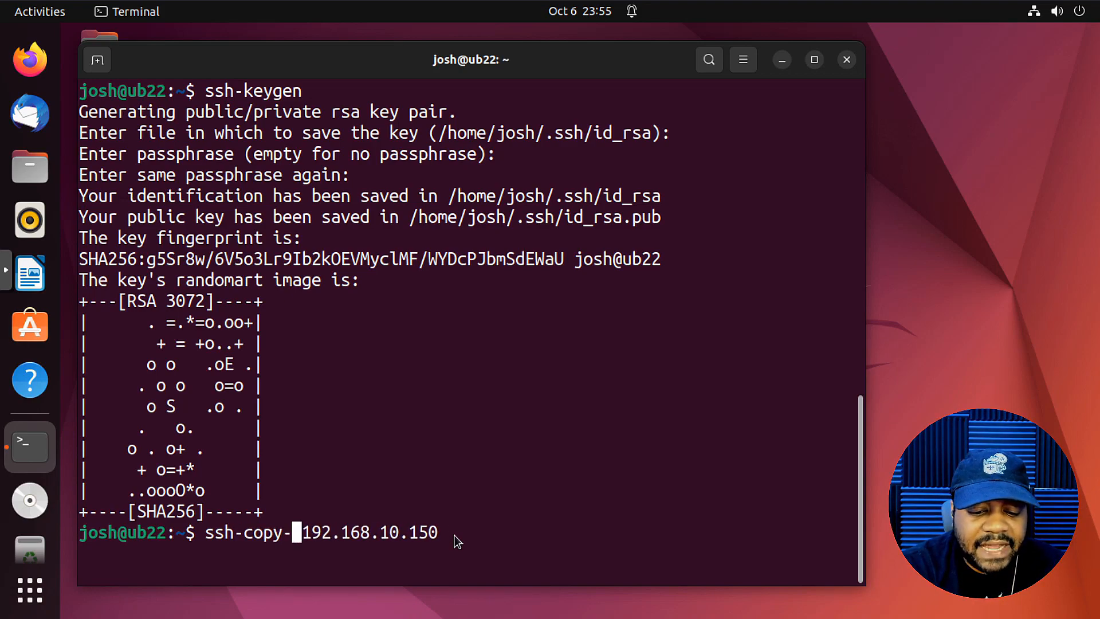
text(id)
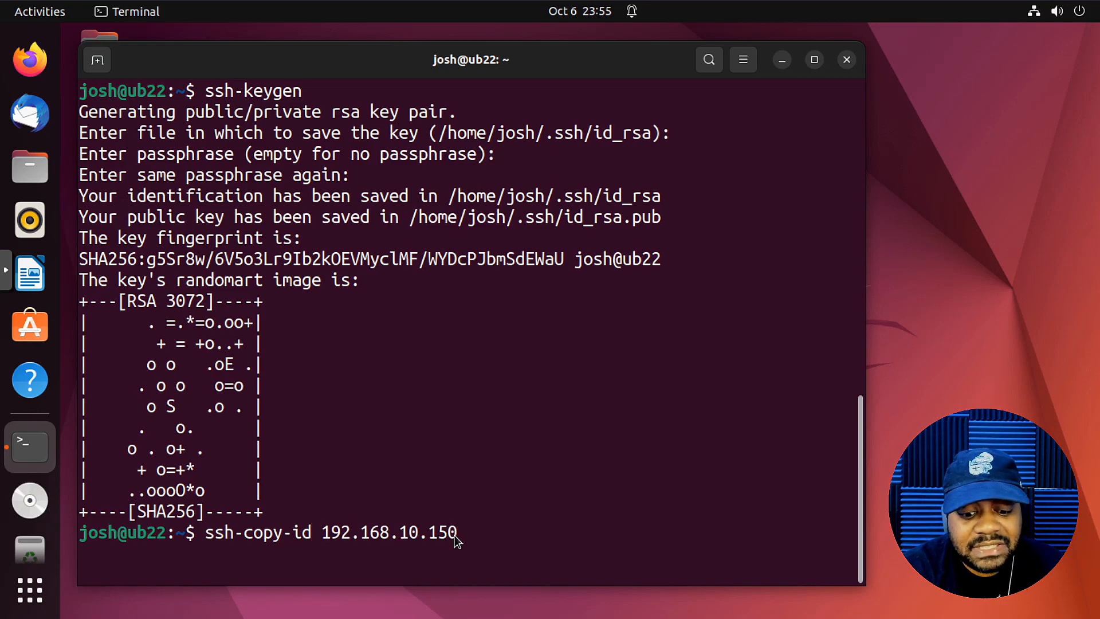
text(jos)
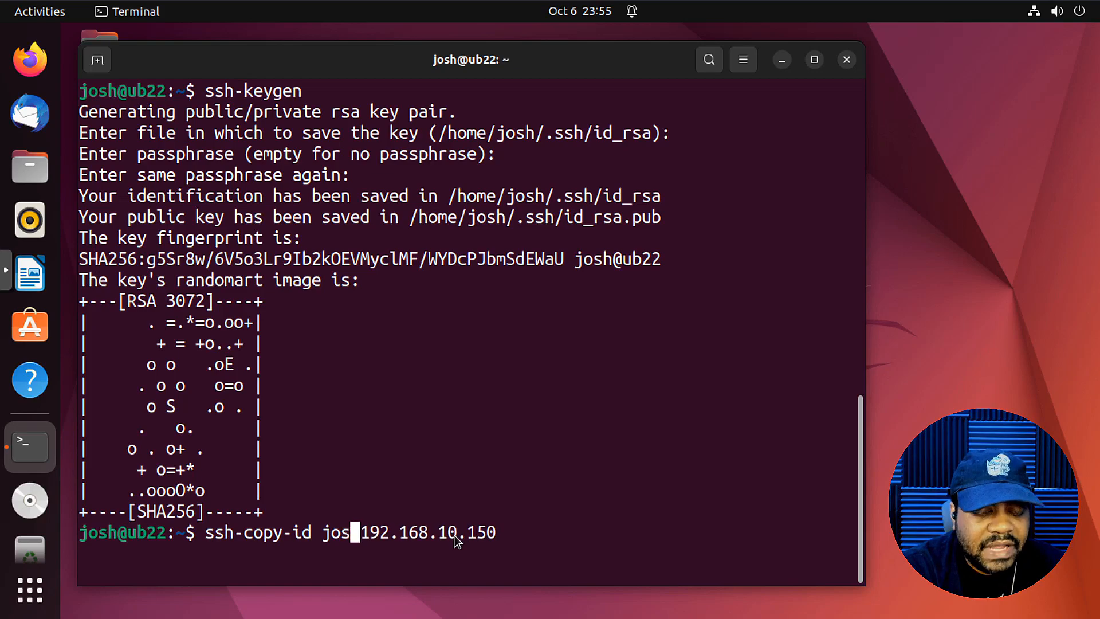
text(h@)
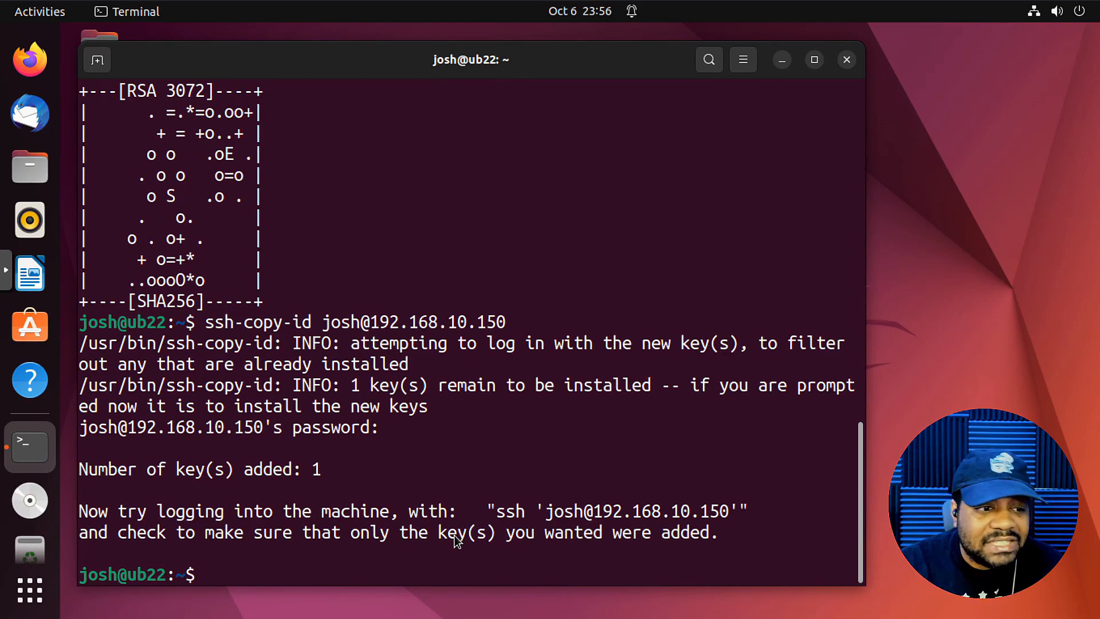
text(ssh 192.168.10.150)
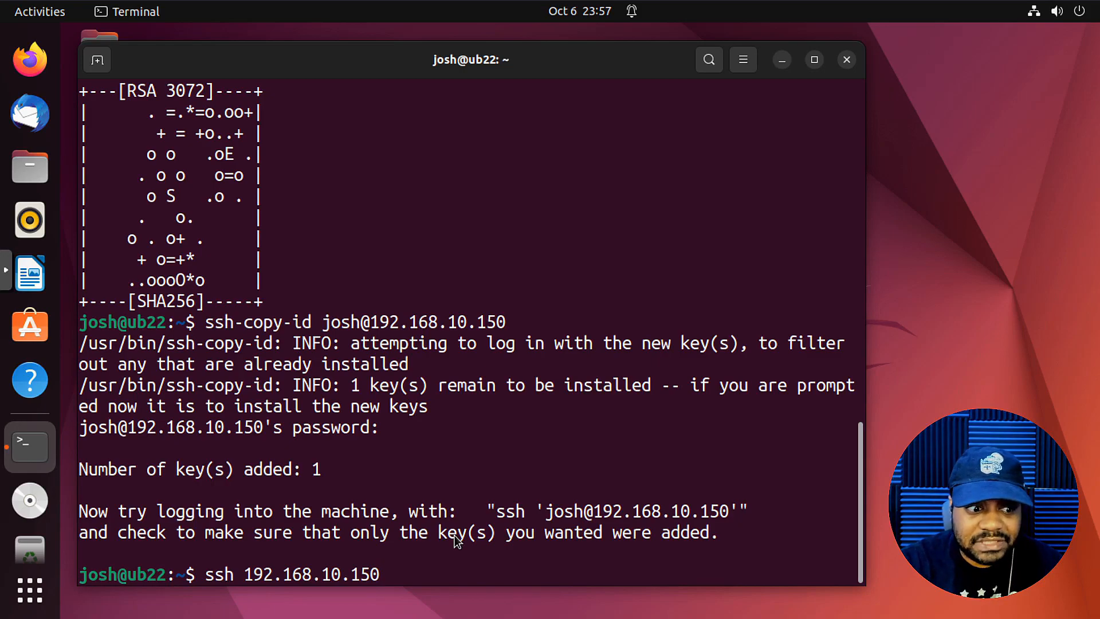
Log in to ubs22 at 192.168.10.150 over SSH with no password prompt
key(Return)
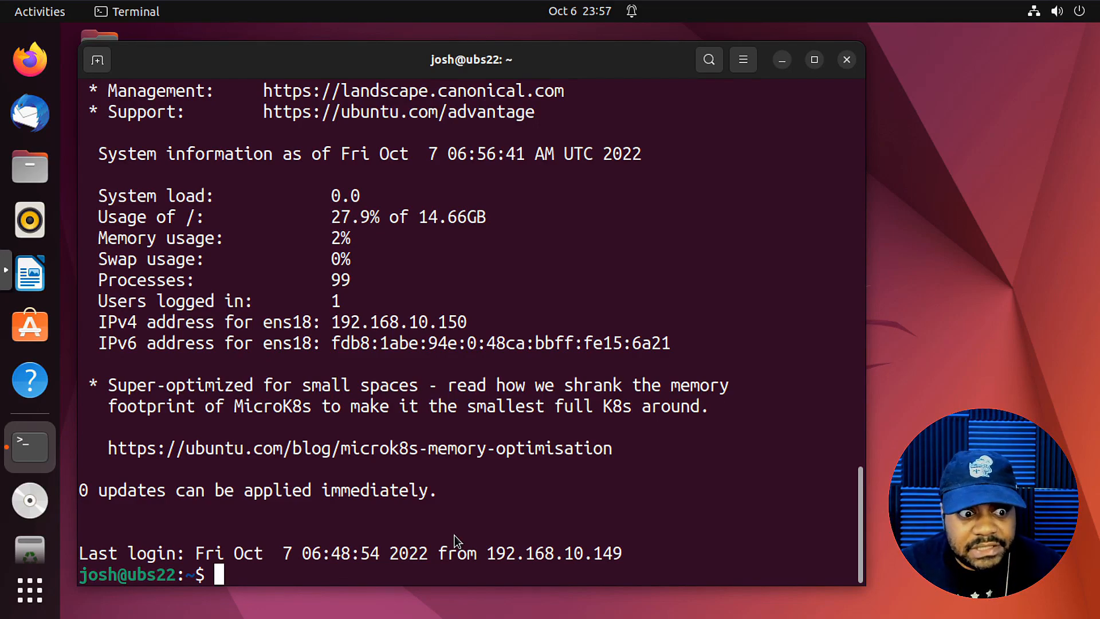
mouse_move(515, 562)
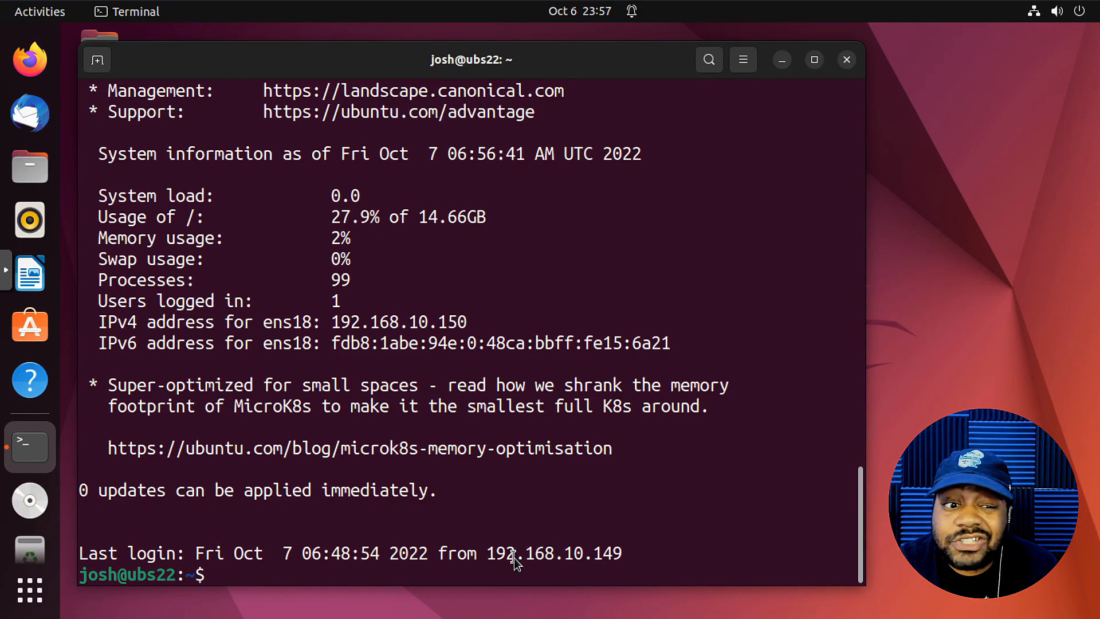
mouse_move(487, 578)
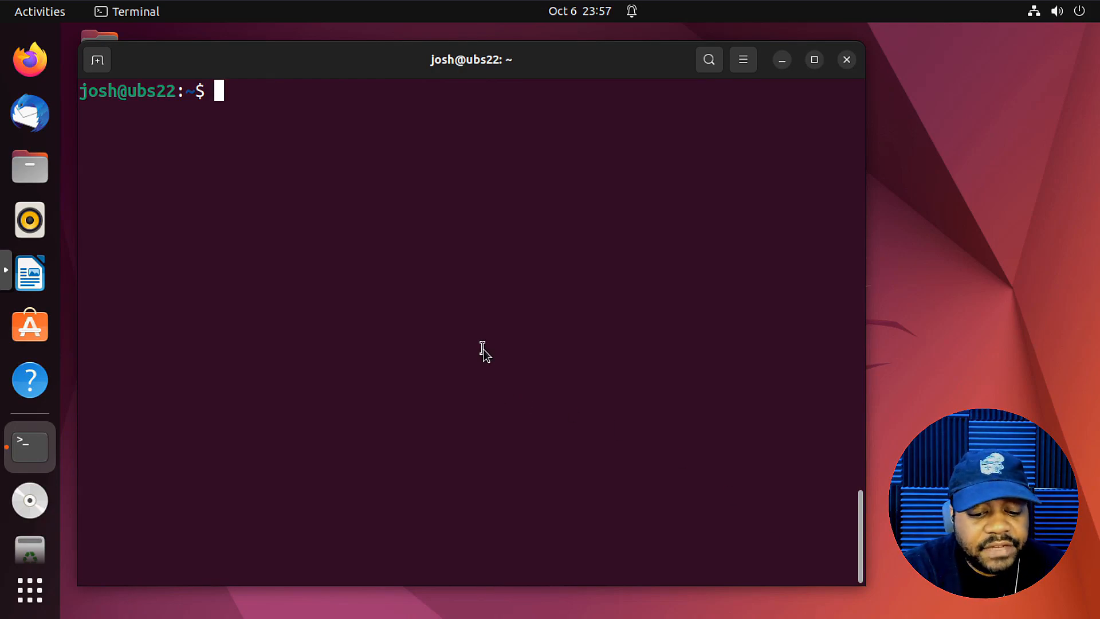
Edit /etc/ssh/sshd_config with sudo nano on the server
text(sudo)
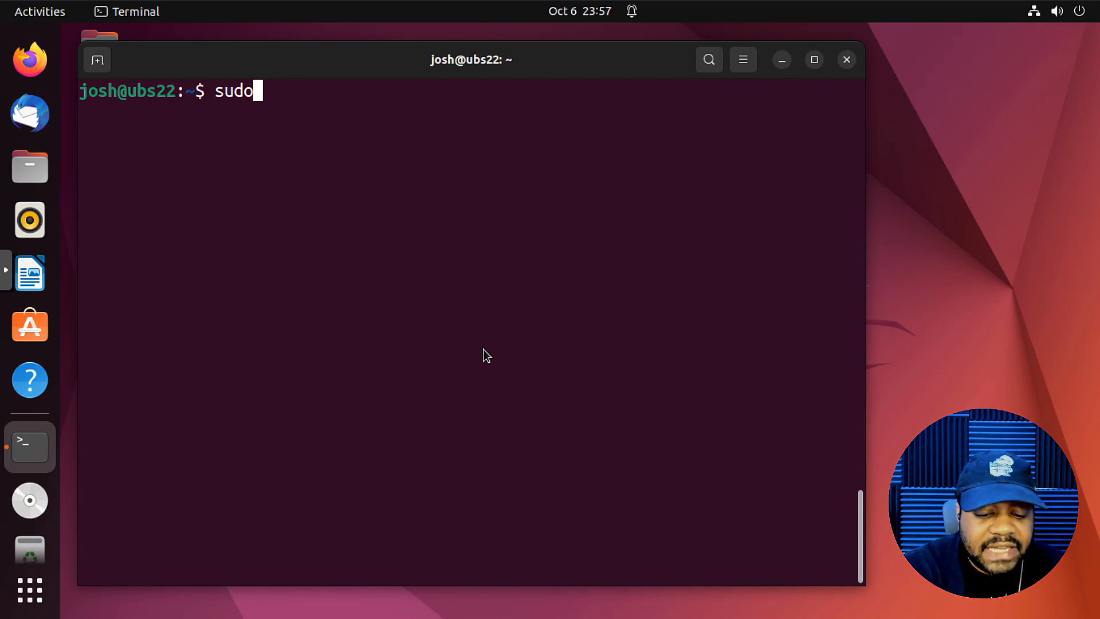
text(nano /etc/)
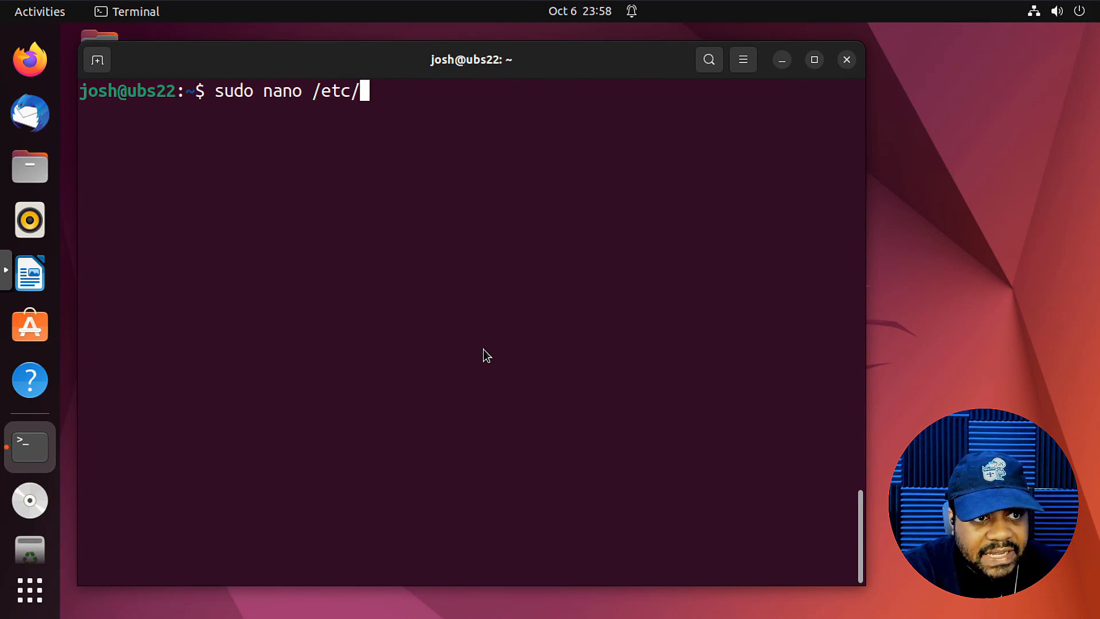
text(ssh)
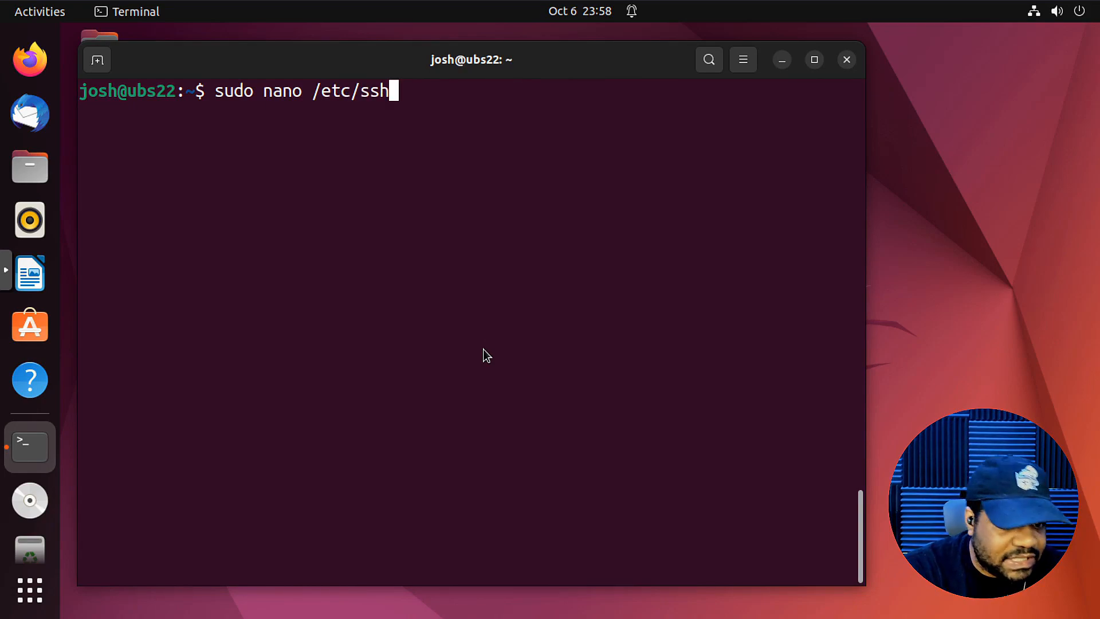
text(/ssh)
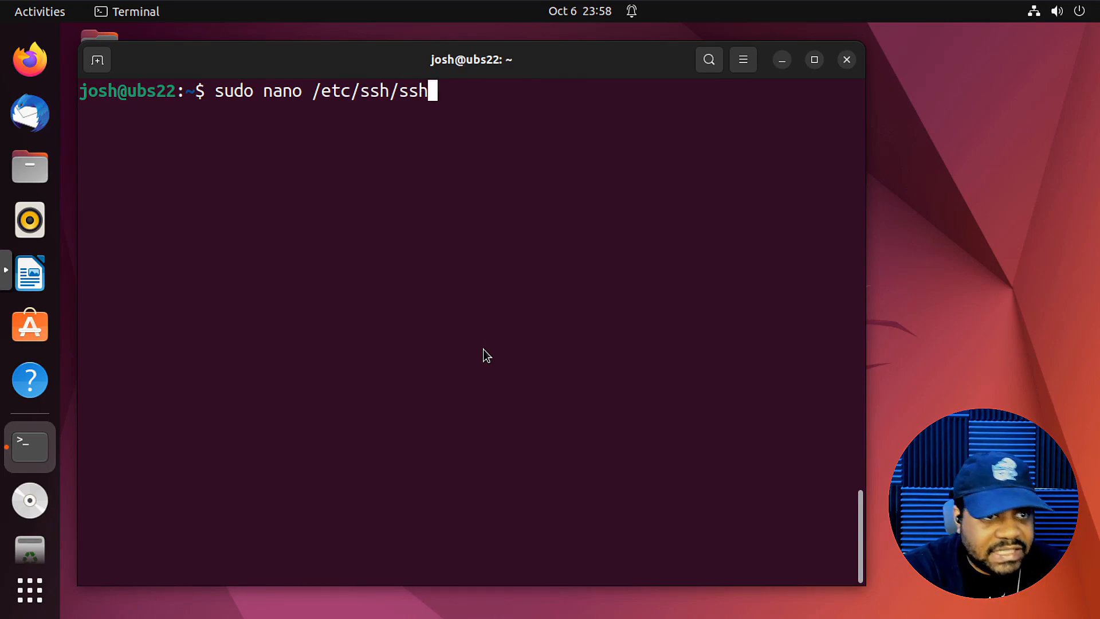
text(d_)
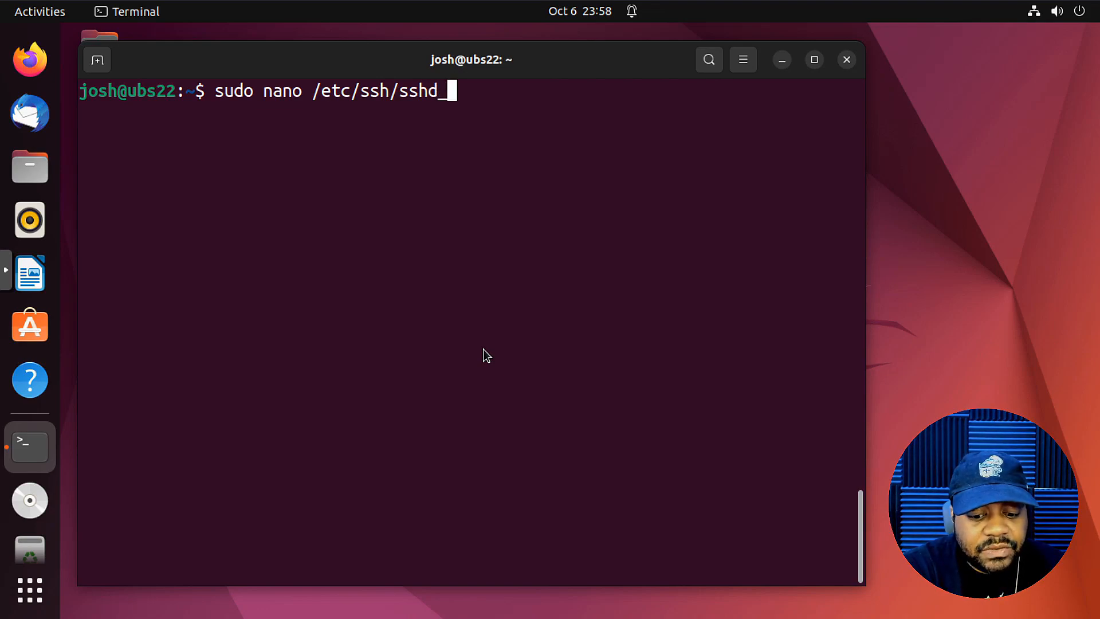
text(config)
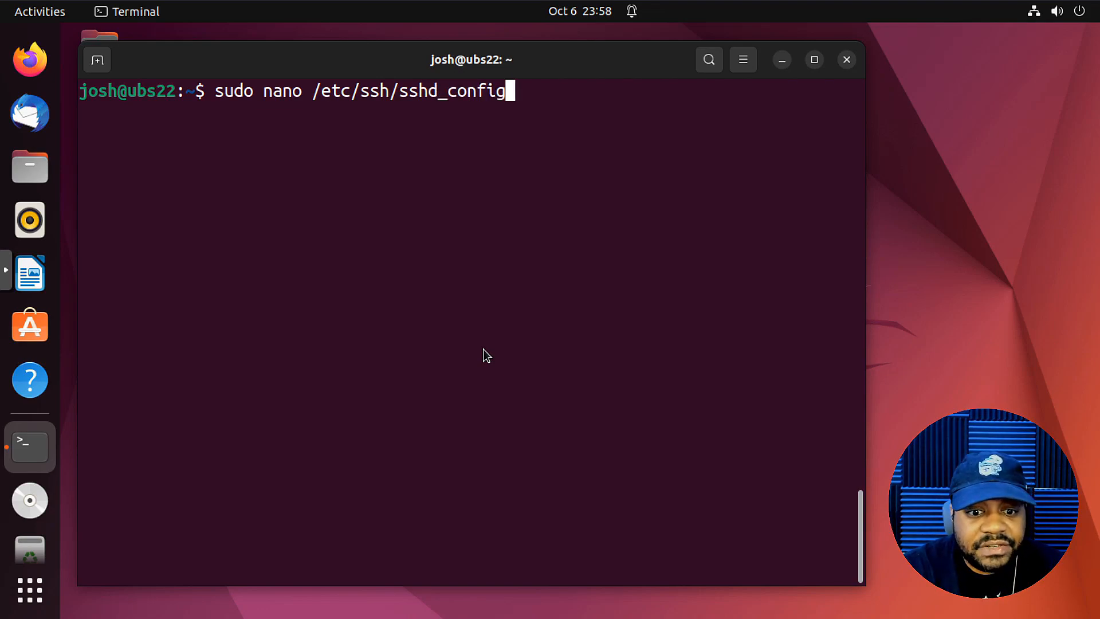
key(Return)
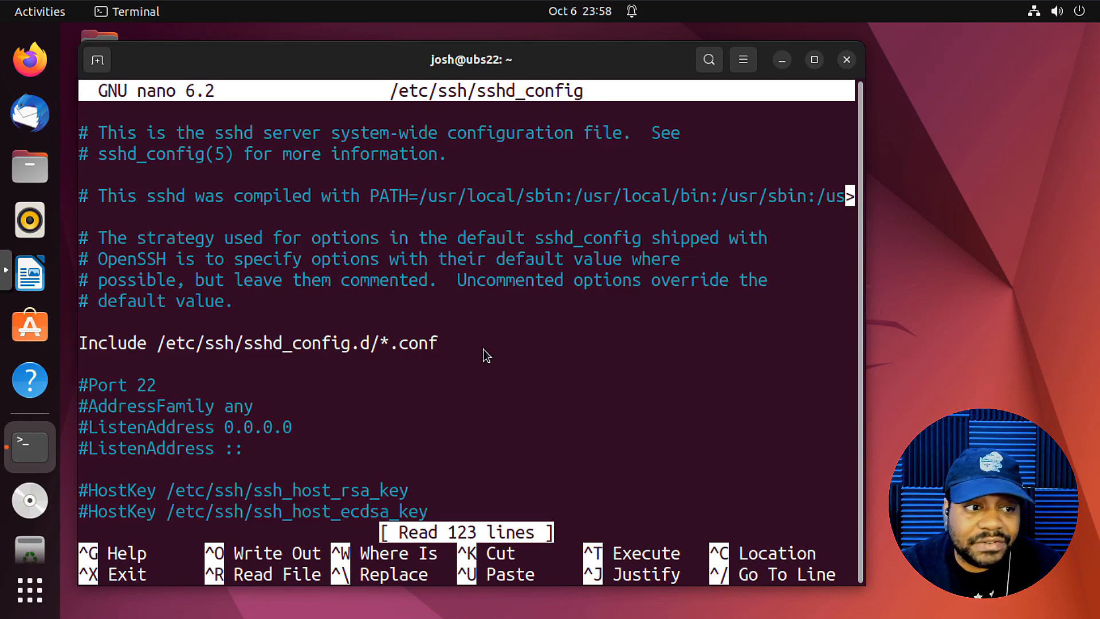
Replace the PasswordAuthentication value yes with no and save sshd_config from nano
scroll(down, 3)
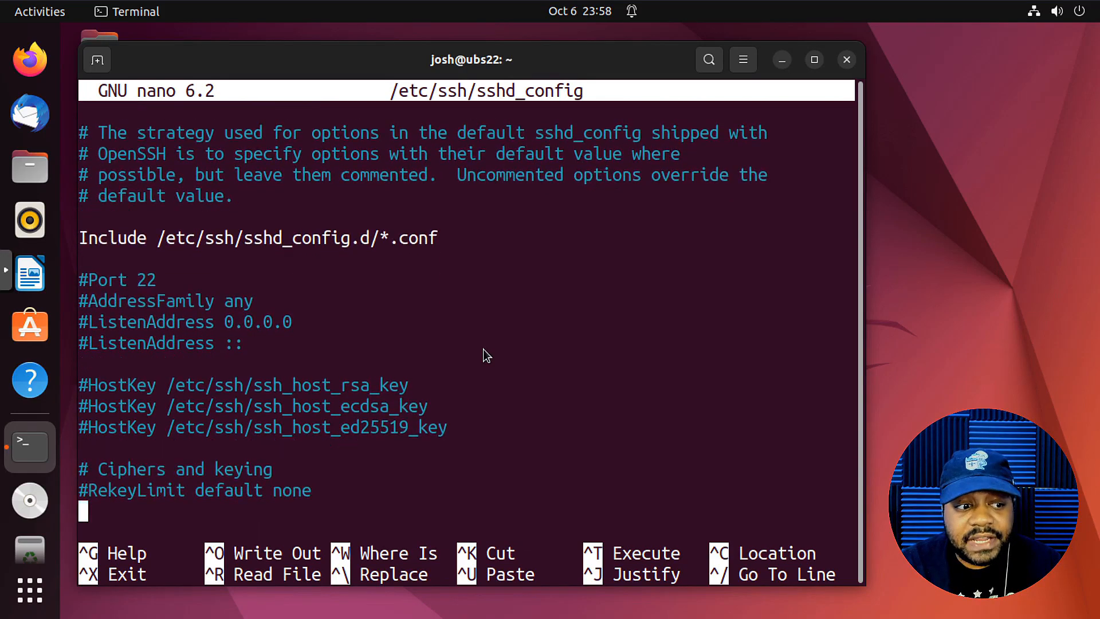
scroll(down, 3)
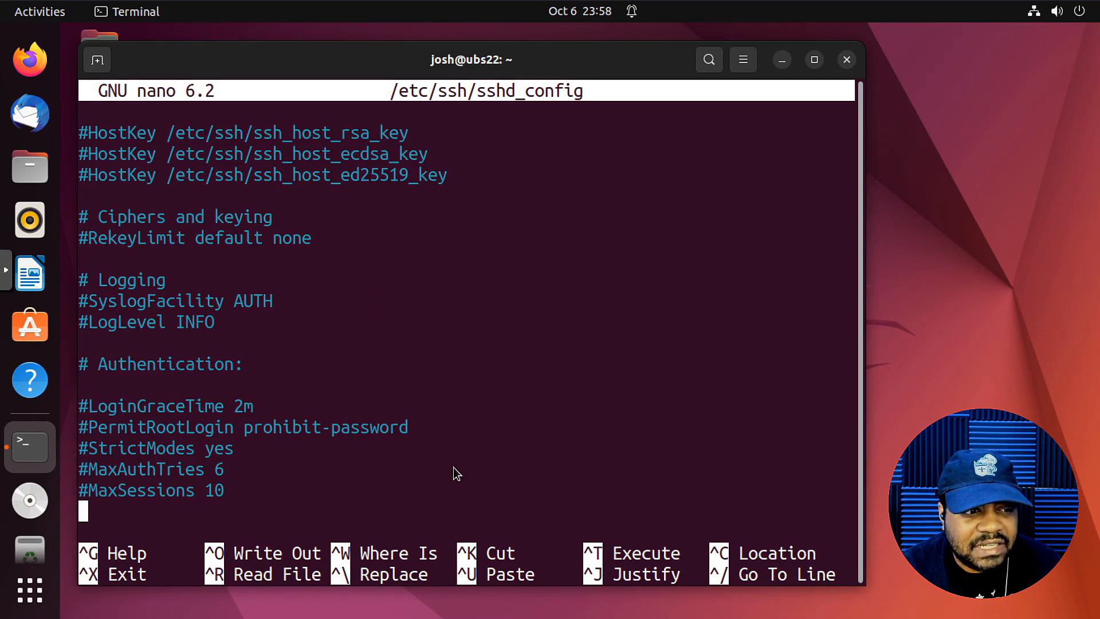
scroll(down, 3)
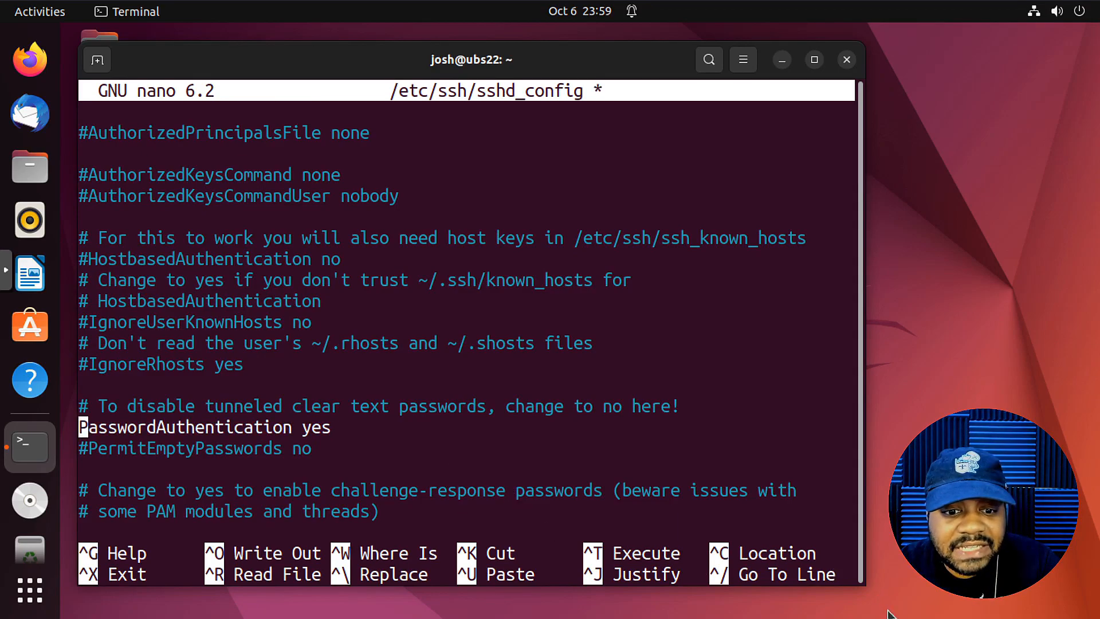
mouse_move(269, 431)
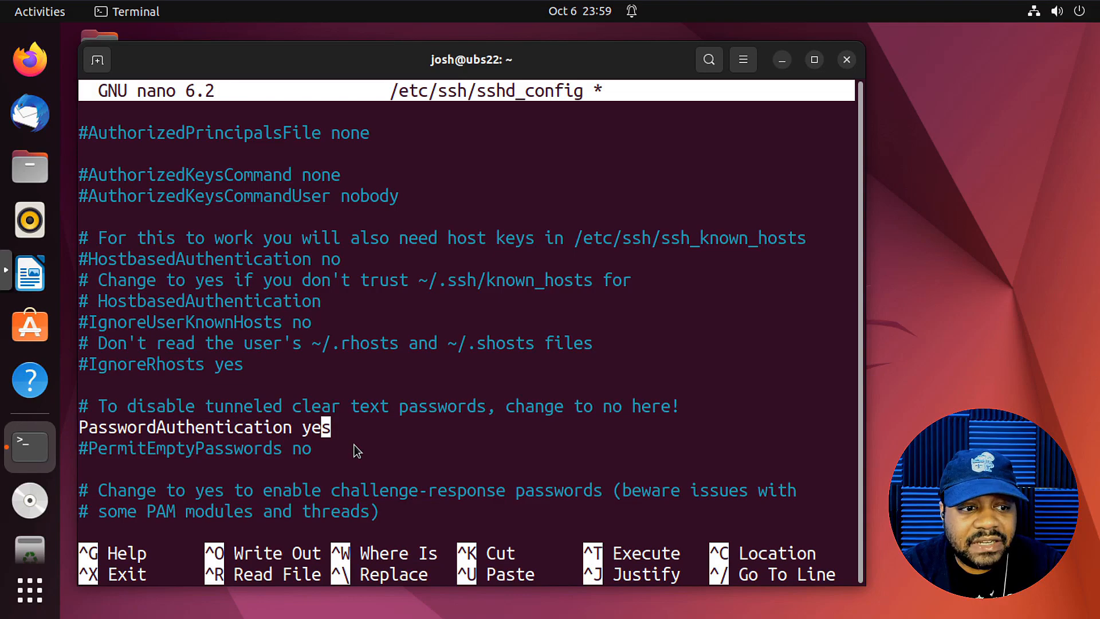
key(BackSpace)
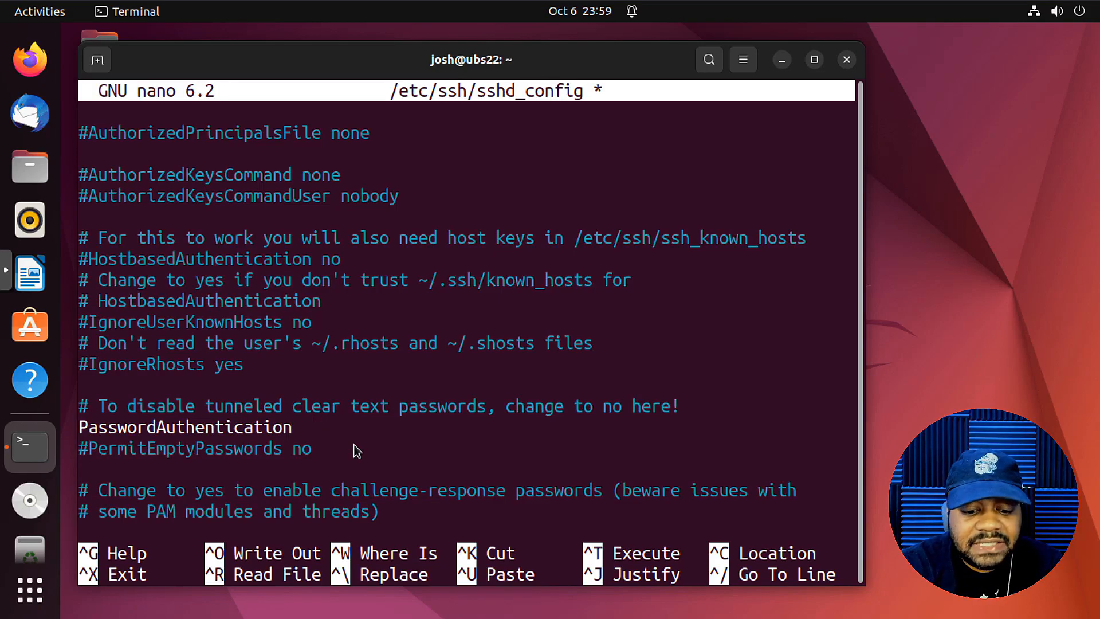
text(no)
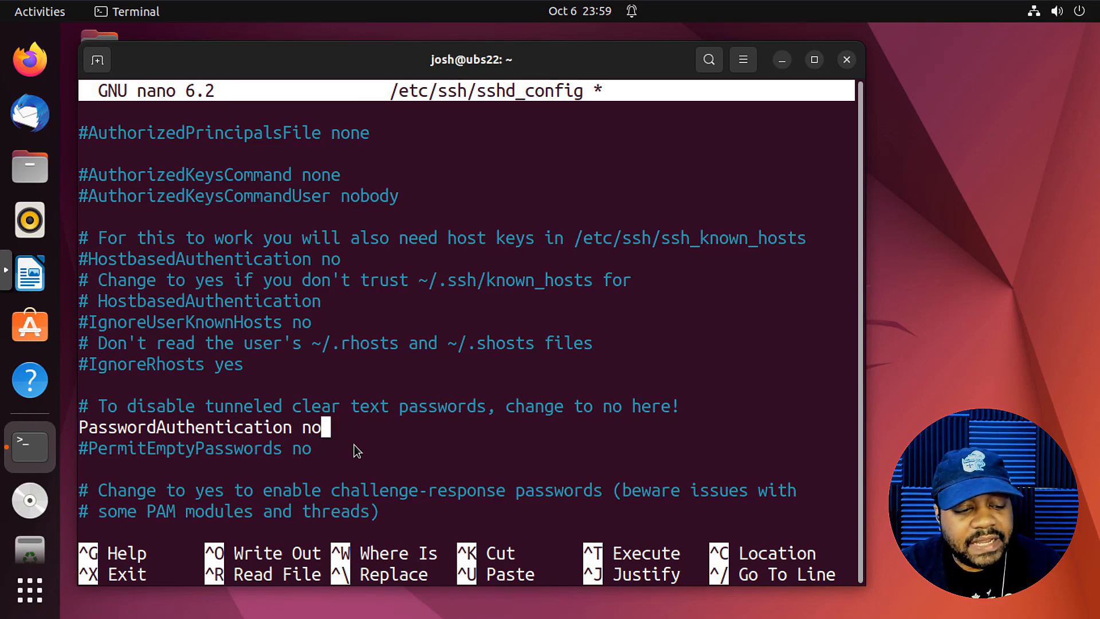
key(ctrl+o)
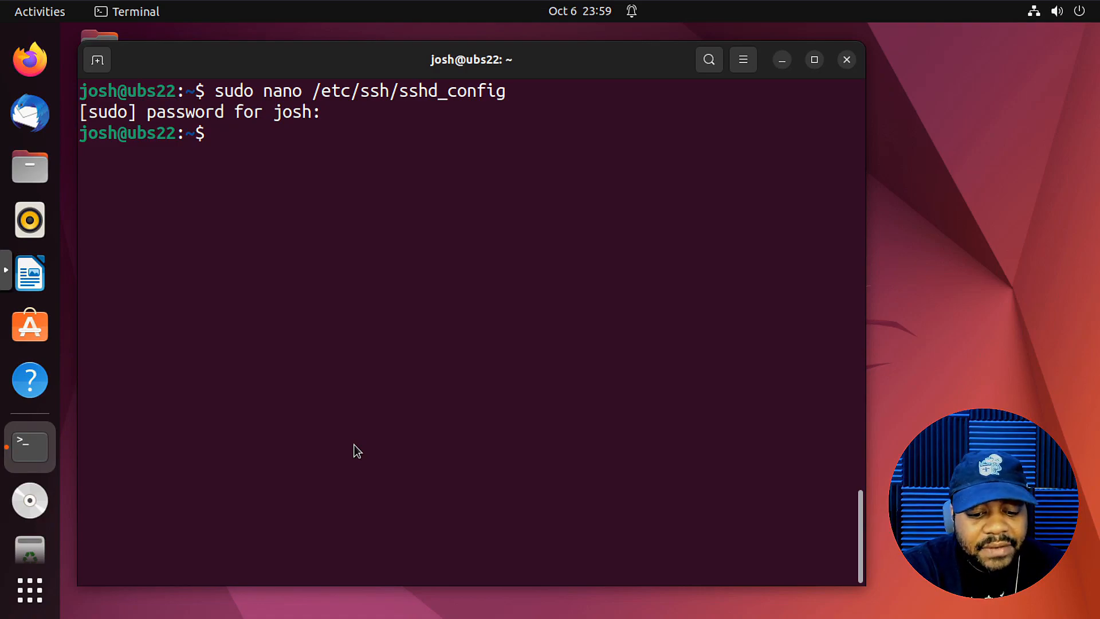
Run sudo systemctl restart ssh and restart sshd, then exit the server session
text(sudo s)
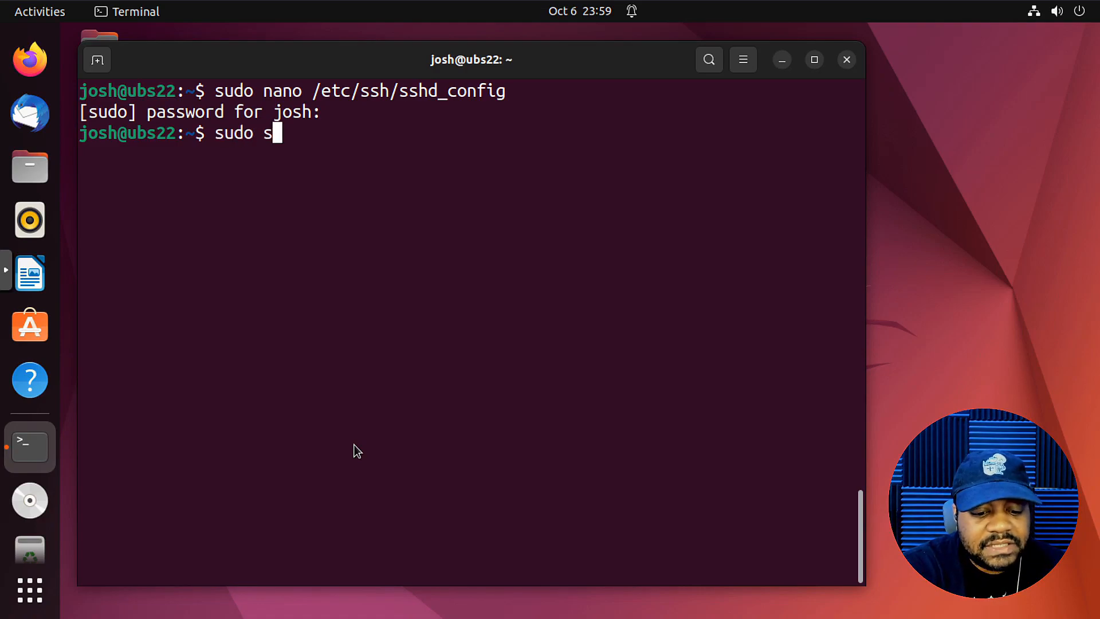
text(ystemctl res)
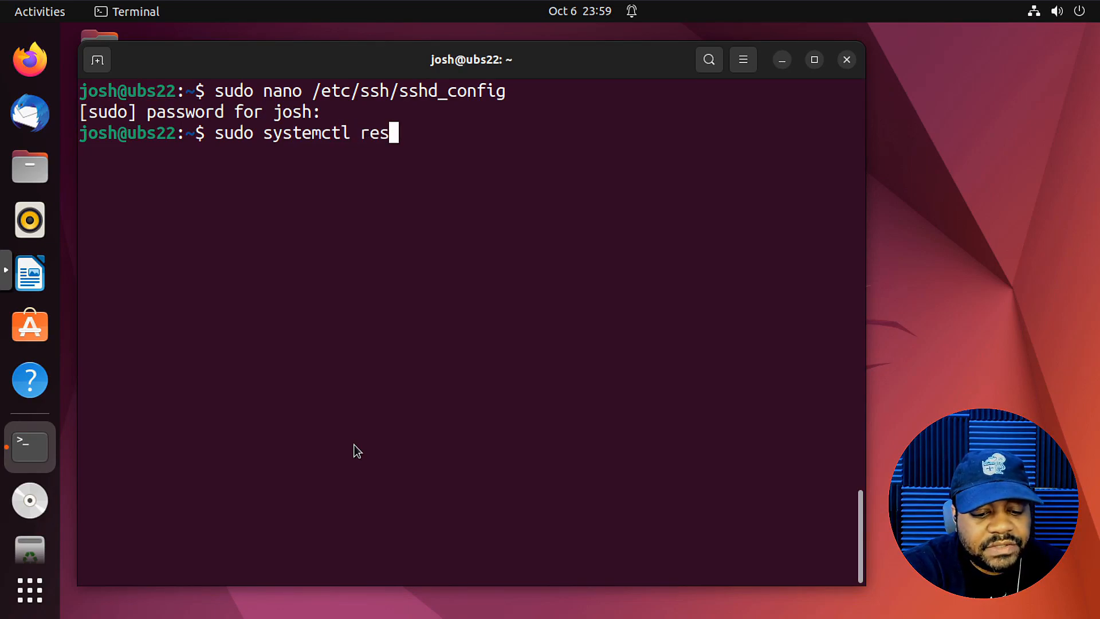
text(tart ssh)
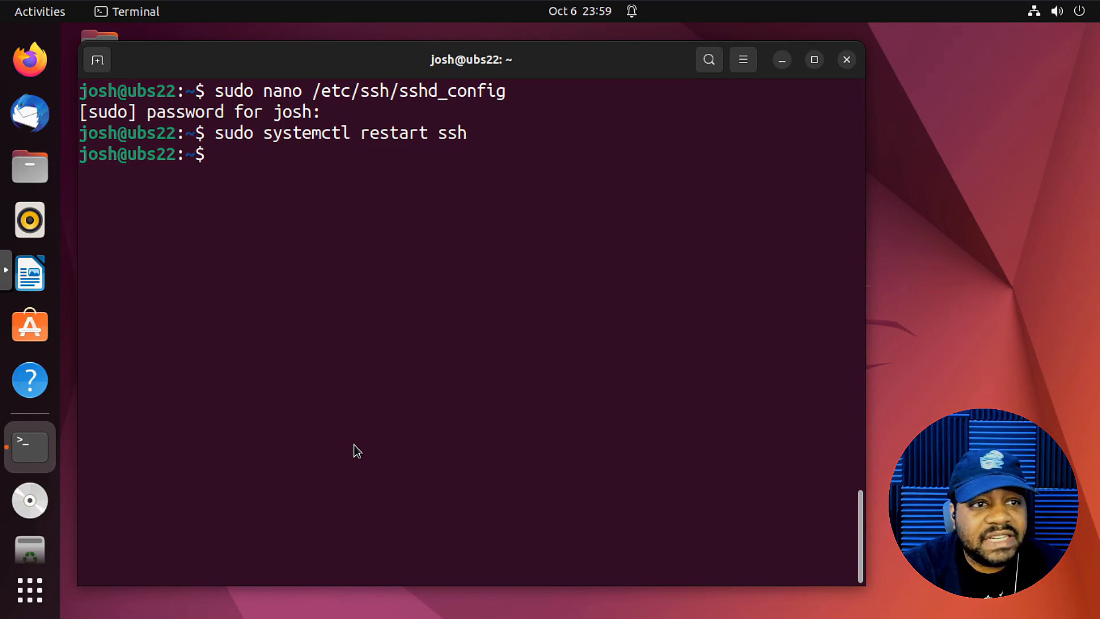
text(sudo systemctl restart ssh)
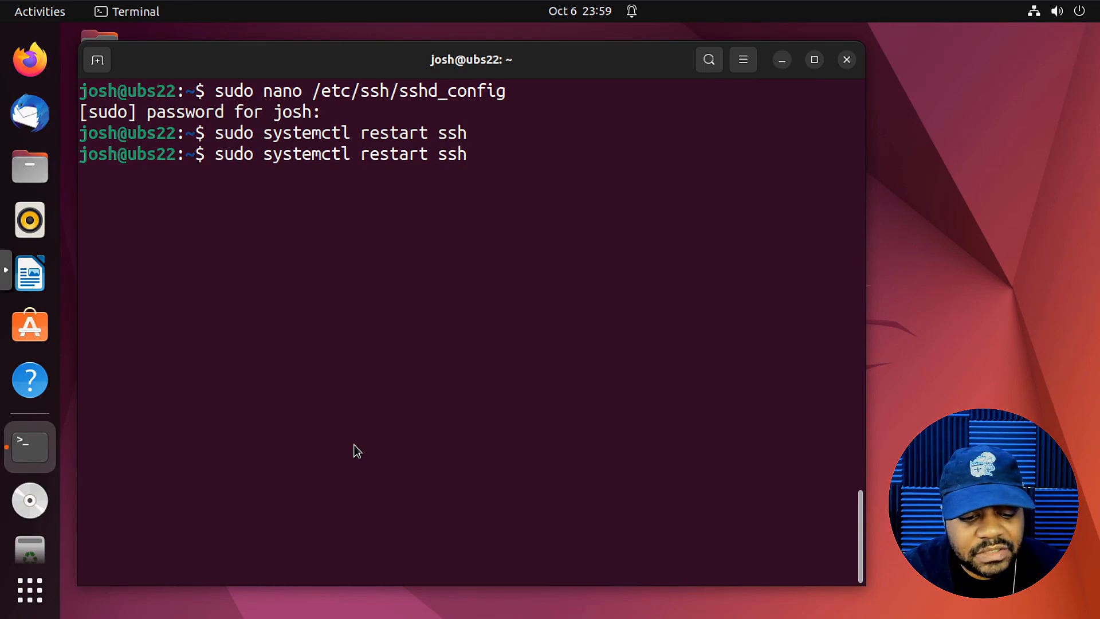
text(d)
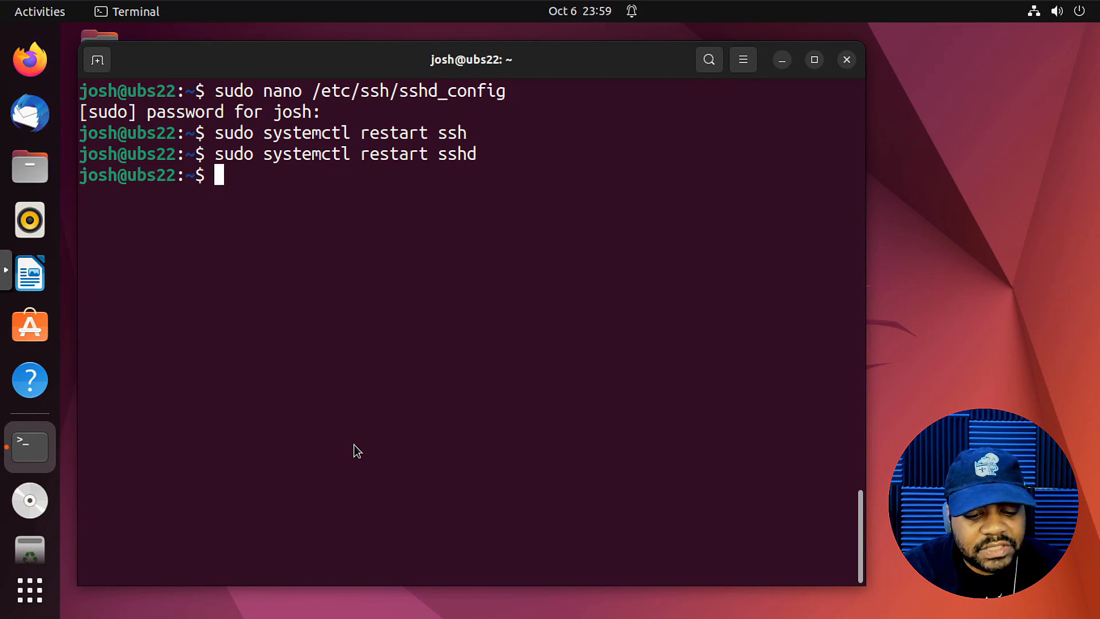
text(exit)
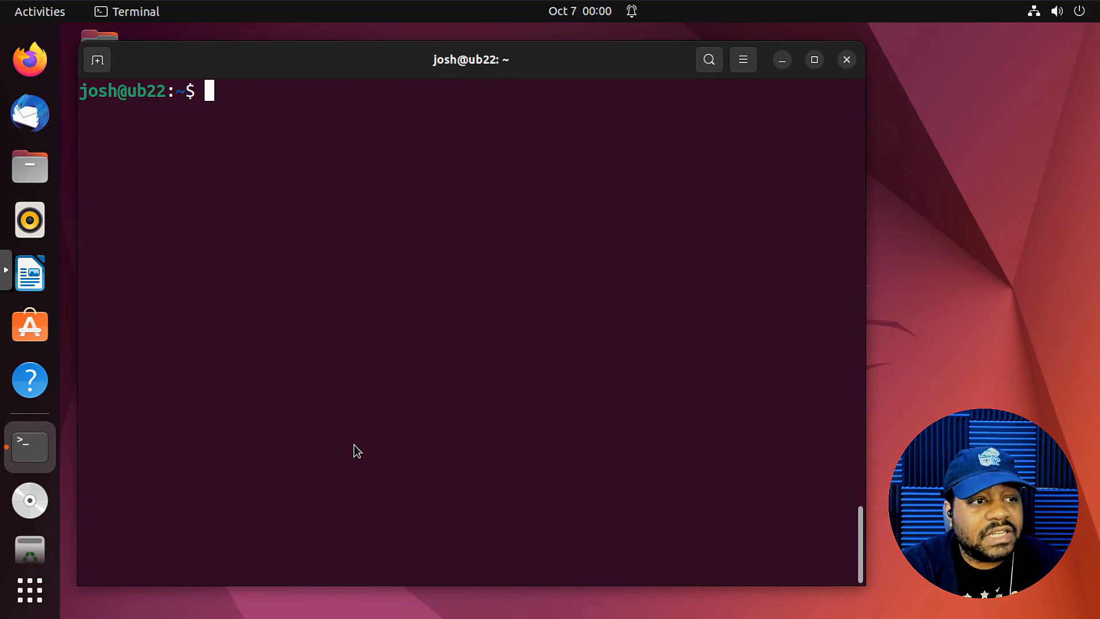
Log back into the server with ssh 192.168.10.150 and reach its welcome banner
text(ssh 192.168.10.150)
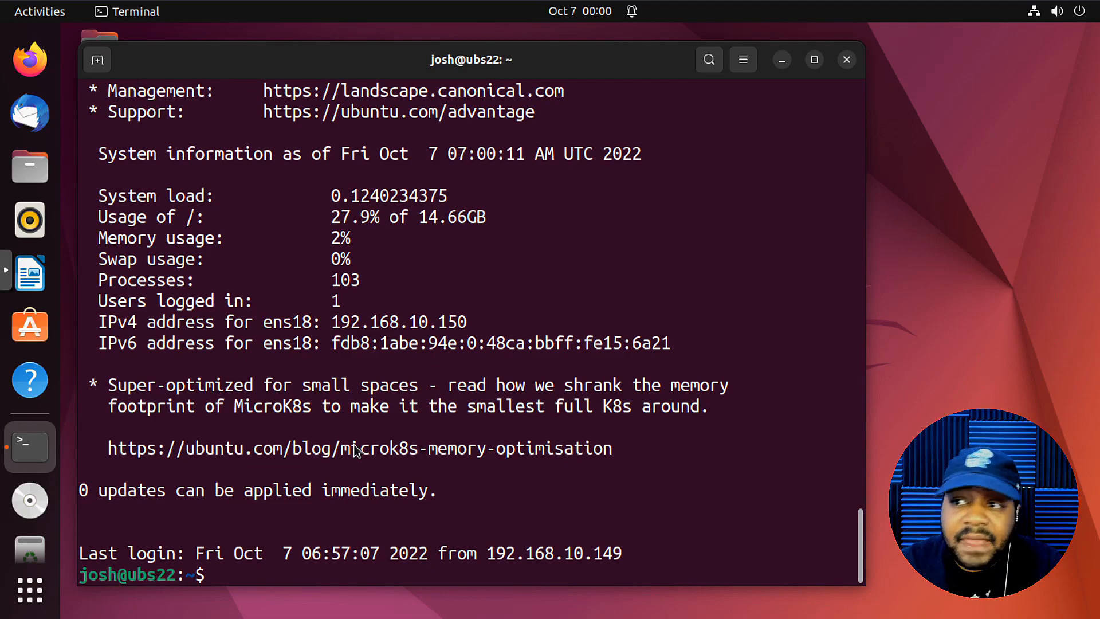
mouse_move(421, 421)
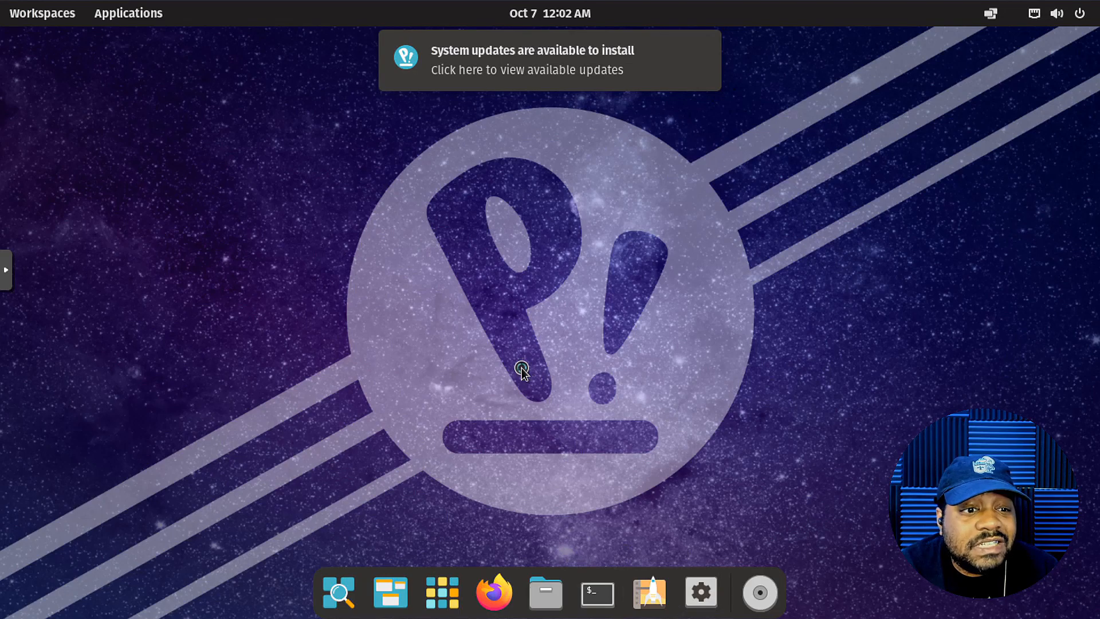
Launch a terminal on the Pop!_OS client and enlarge its text with the zoom control
click(596, 591)
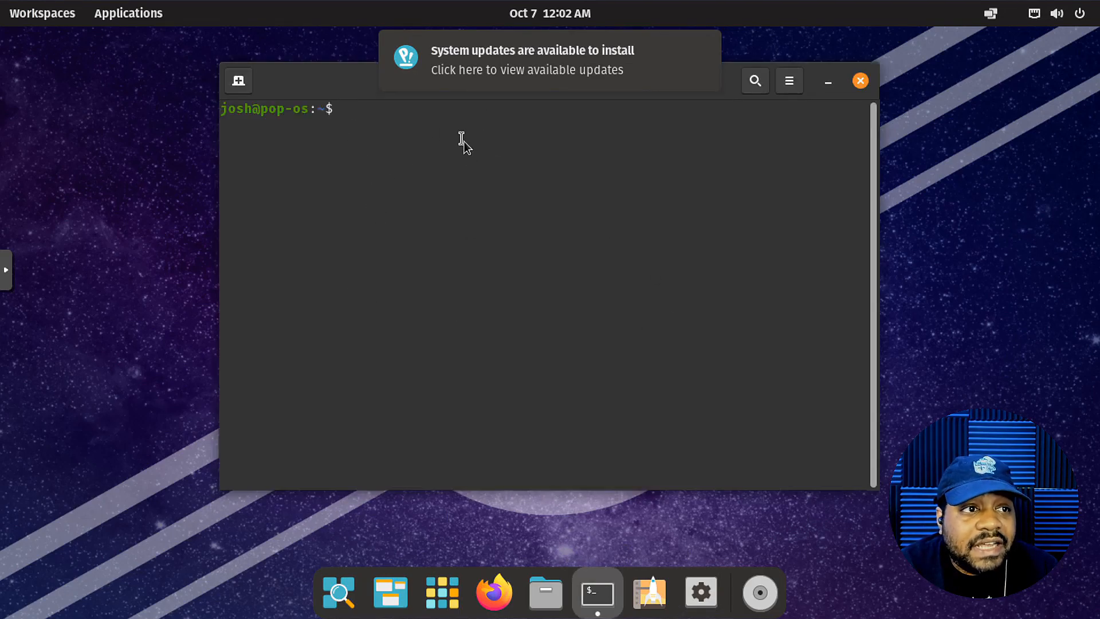
click(788, 81)
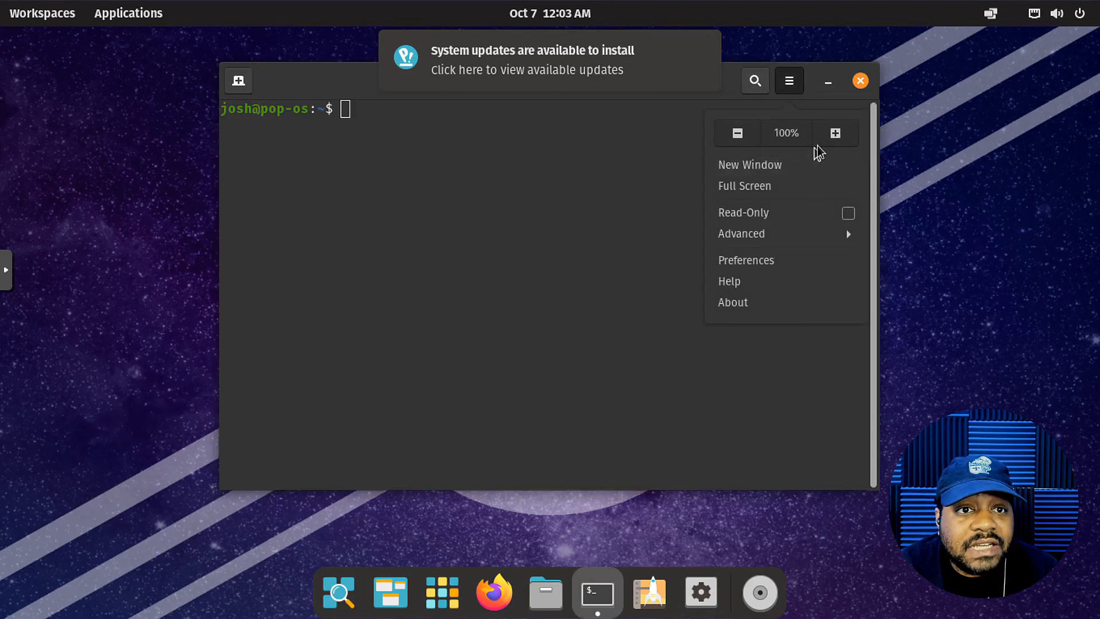
click(787, 80)
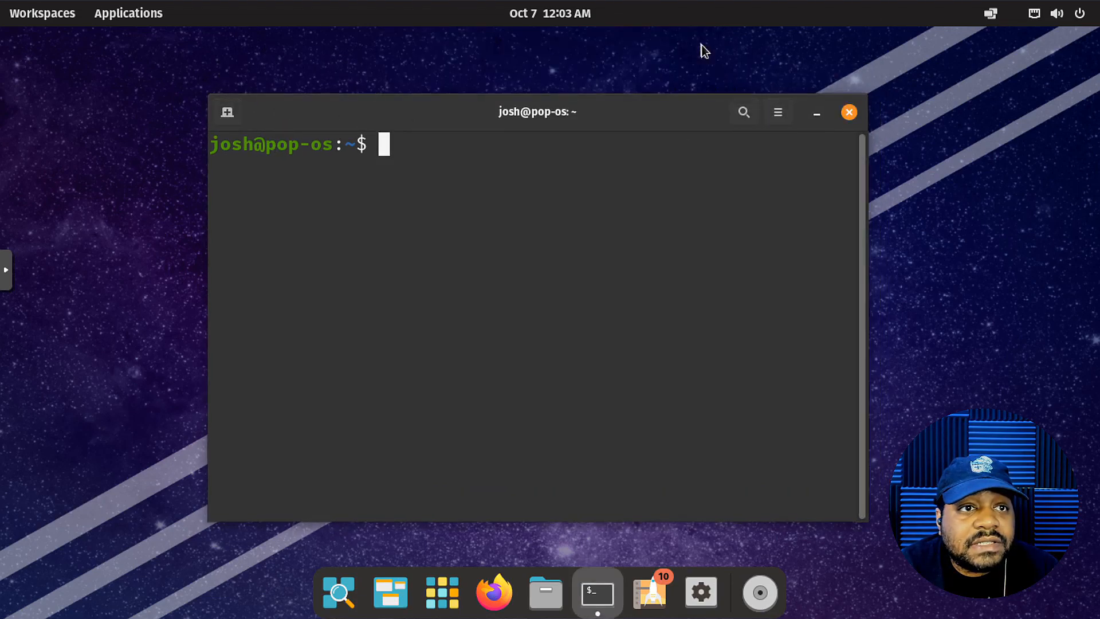
mouse_move(469, 163)
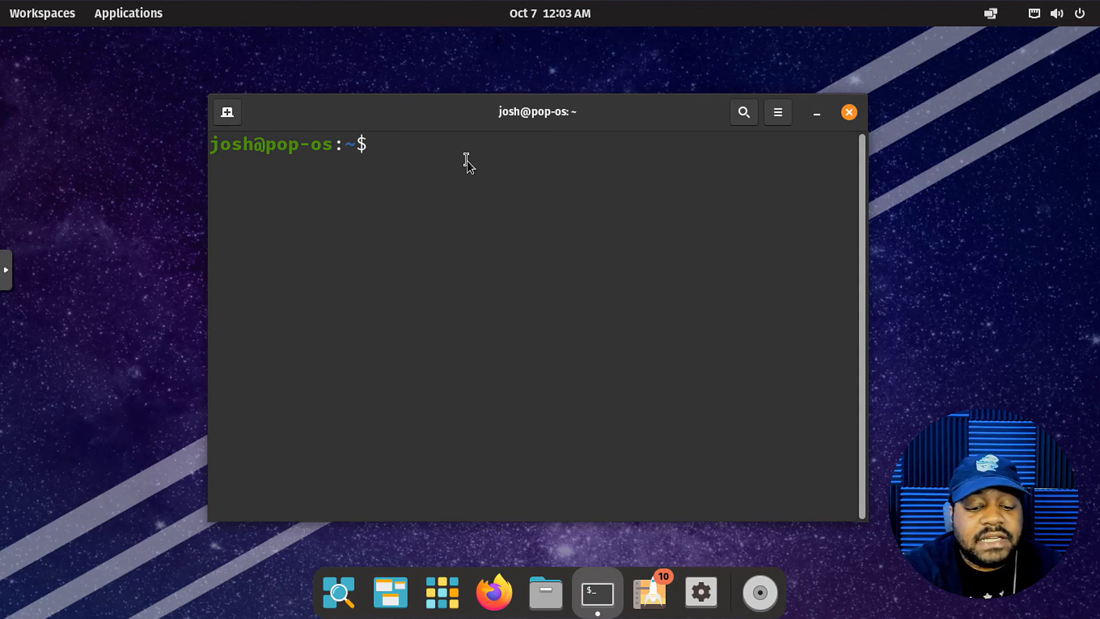
Attempt ssh 192.168.10.150 from the client, accept the host key, and highlight Permission denied (publickey)
text(ssh)
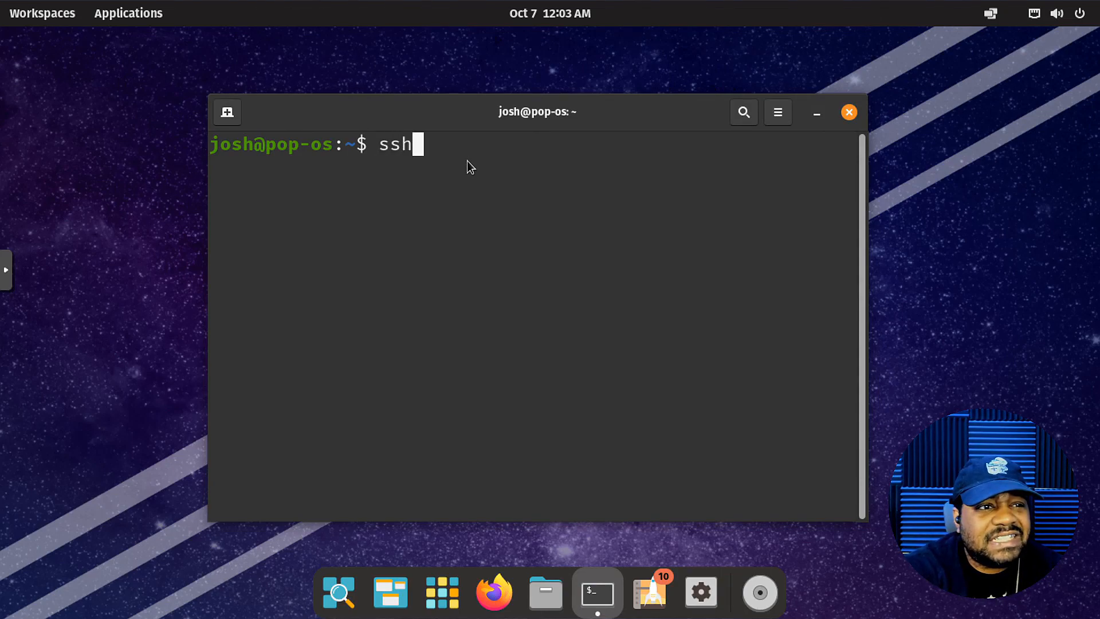
text(192)
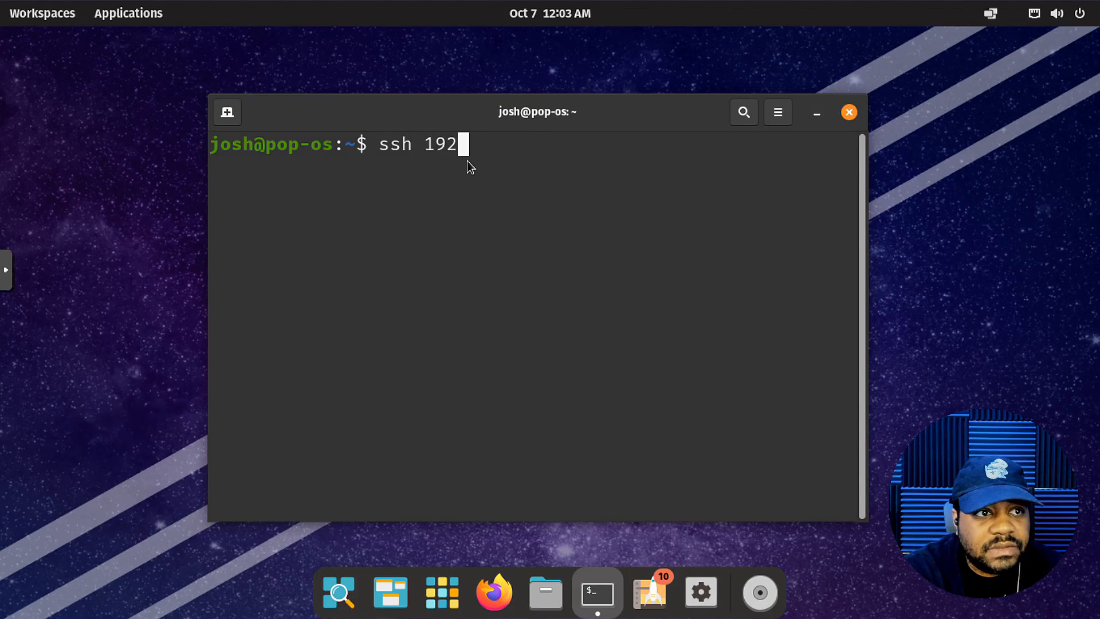
text(.168)
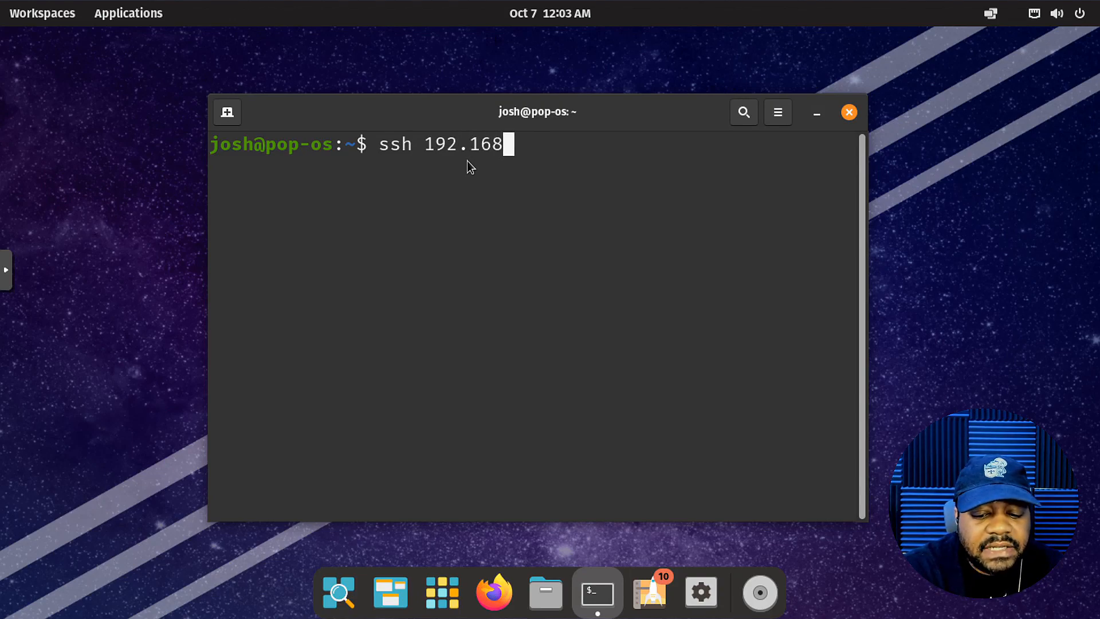
text(.10.150)
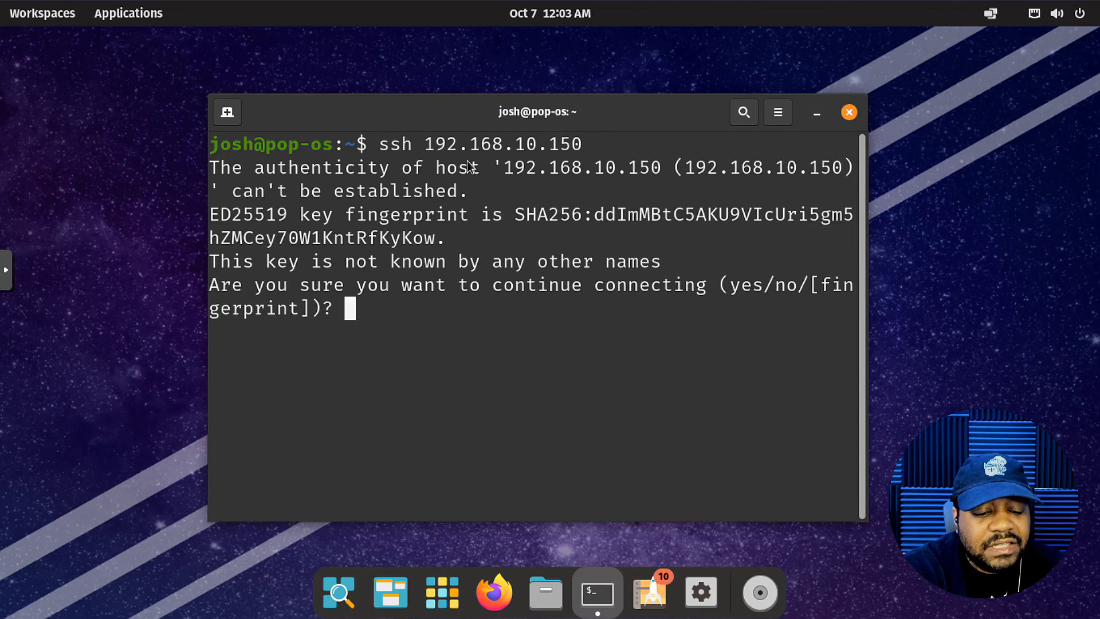
text(yes)
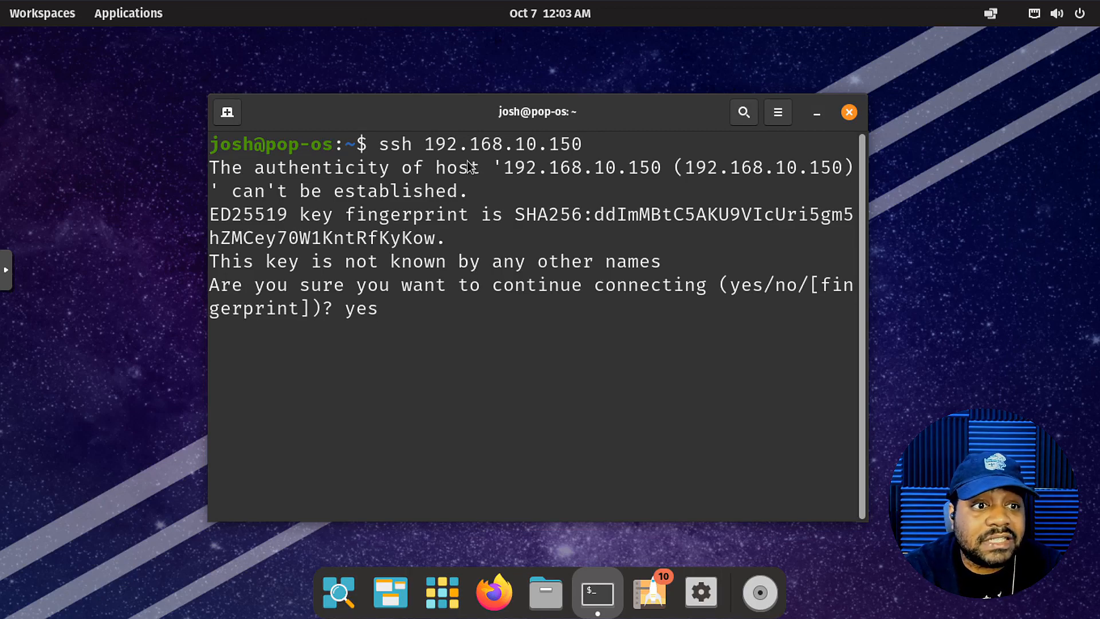
key(Return)
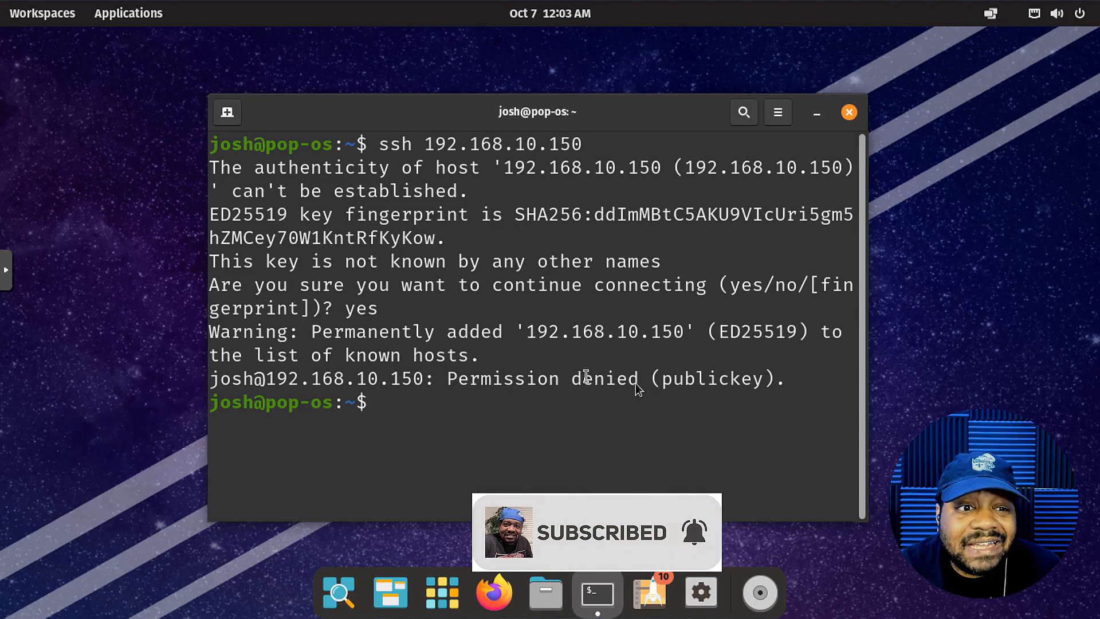
drag(259, 355, 638, 378)
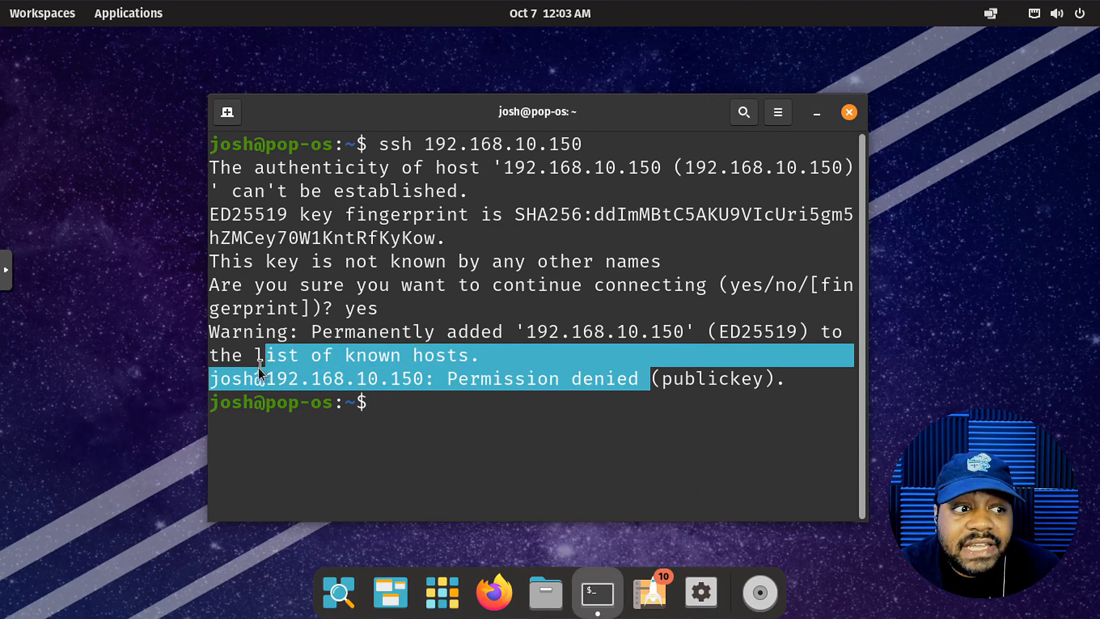